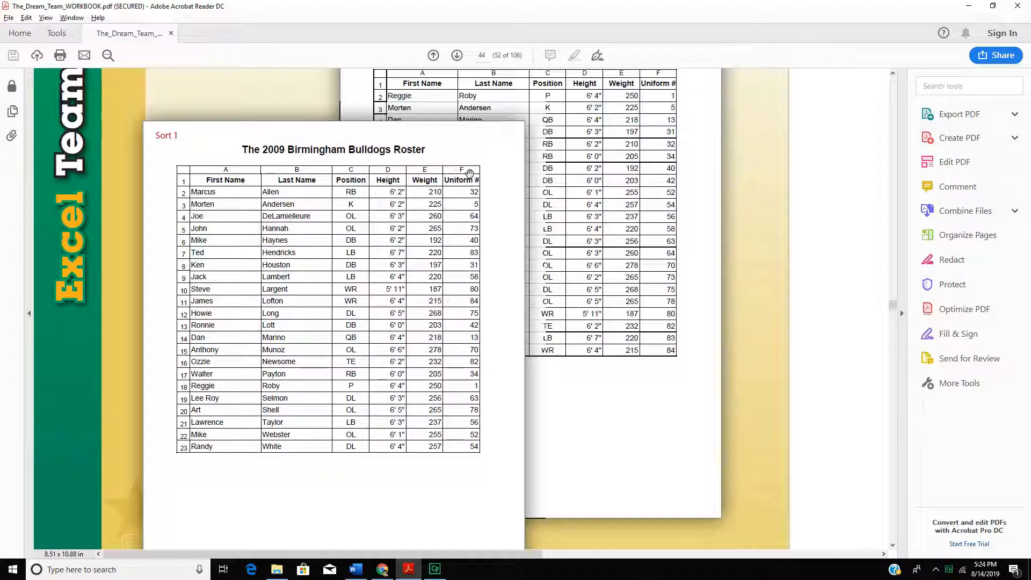
mouse_move(285, 170)
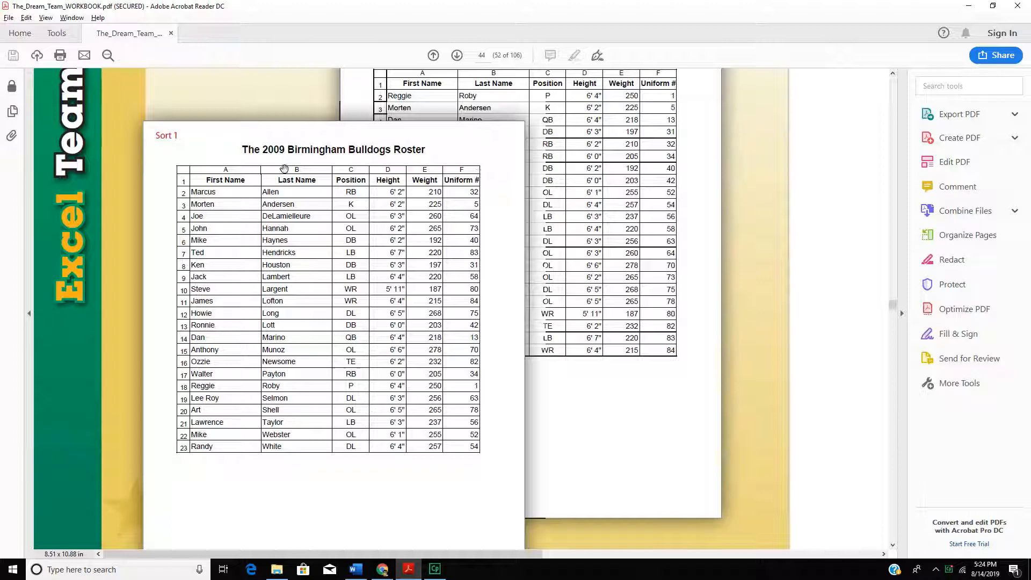
mouse_move(238, 167)
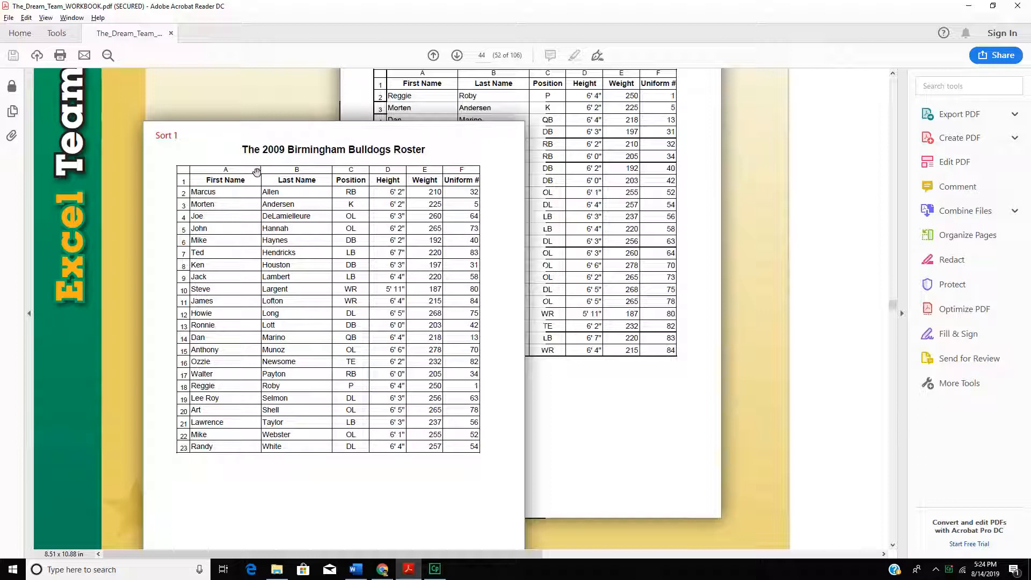
mouse_move(223, 350)
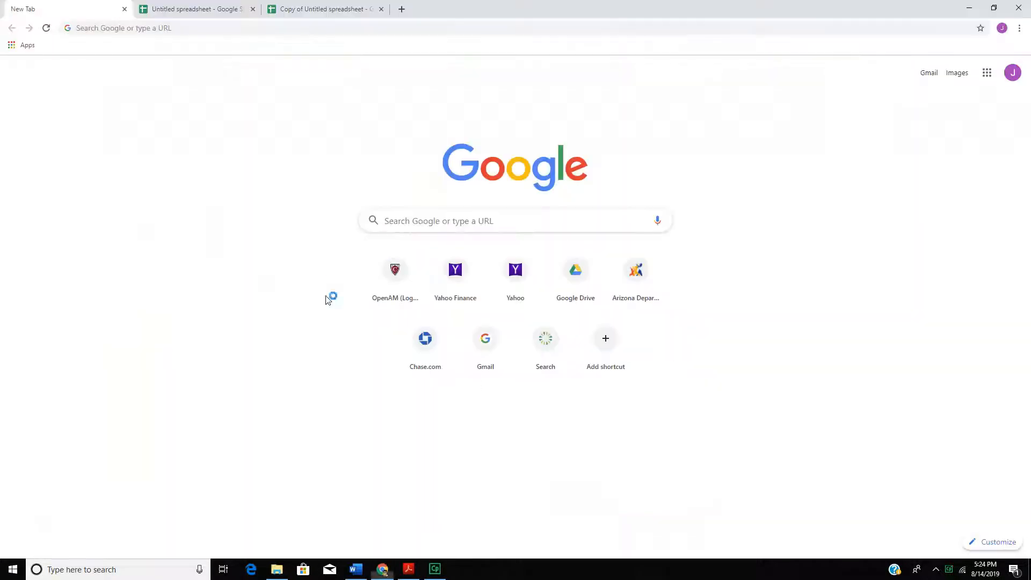
mouse_move(954, 103)
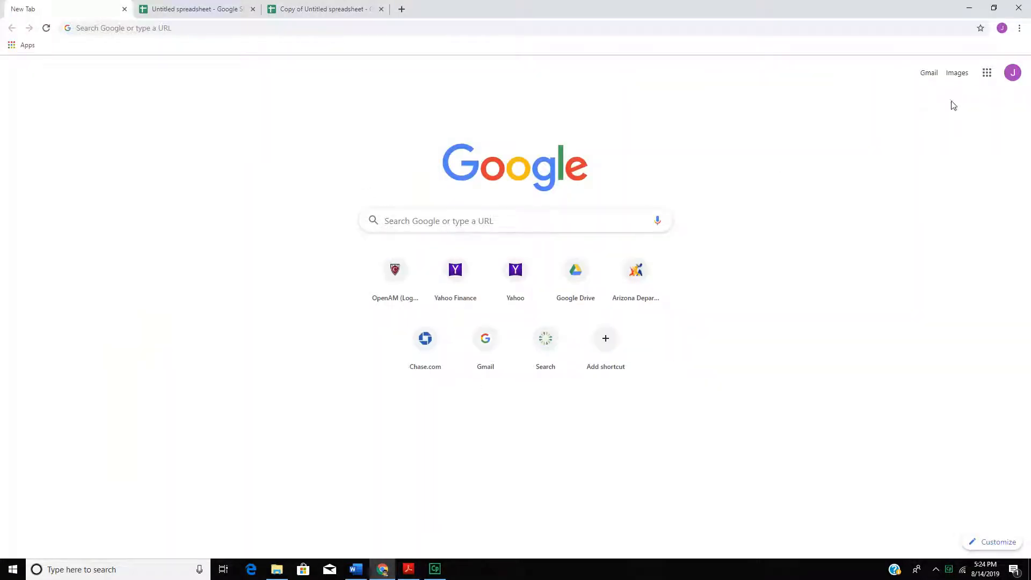
mouse_move(987, 72)
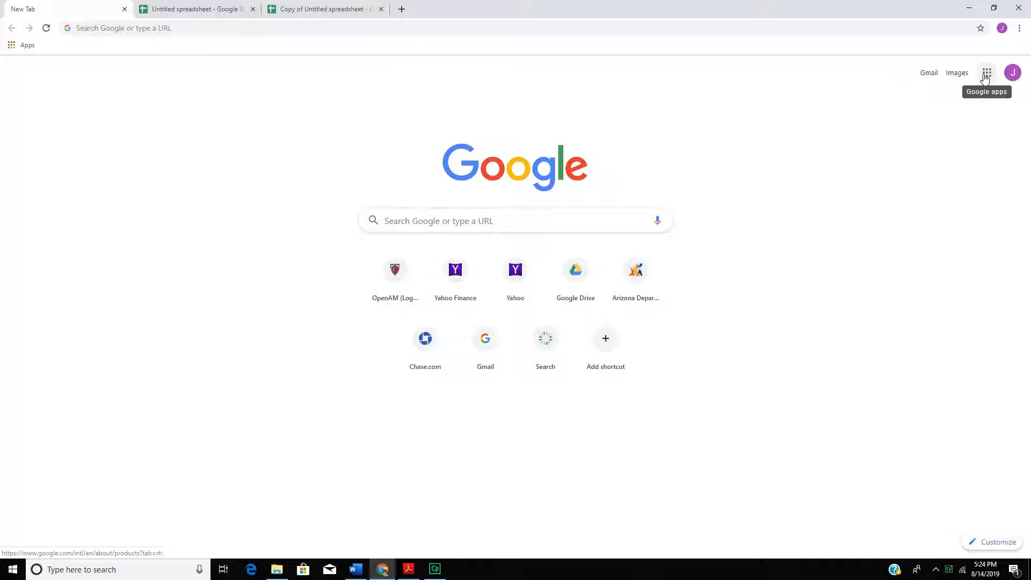
- Launch Google Sheets from the Google apps grid in Chrome
click(987, 72)
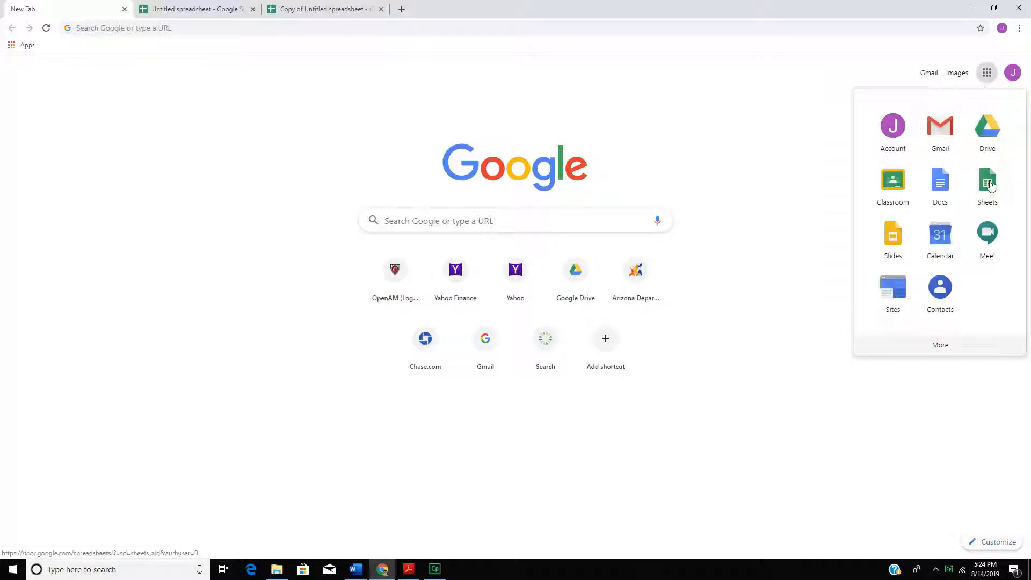
click(987, 181)
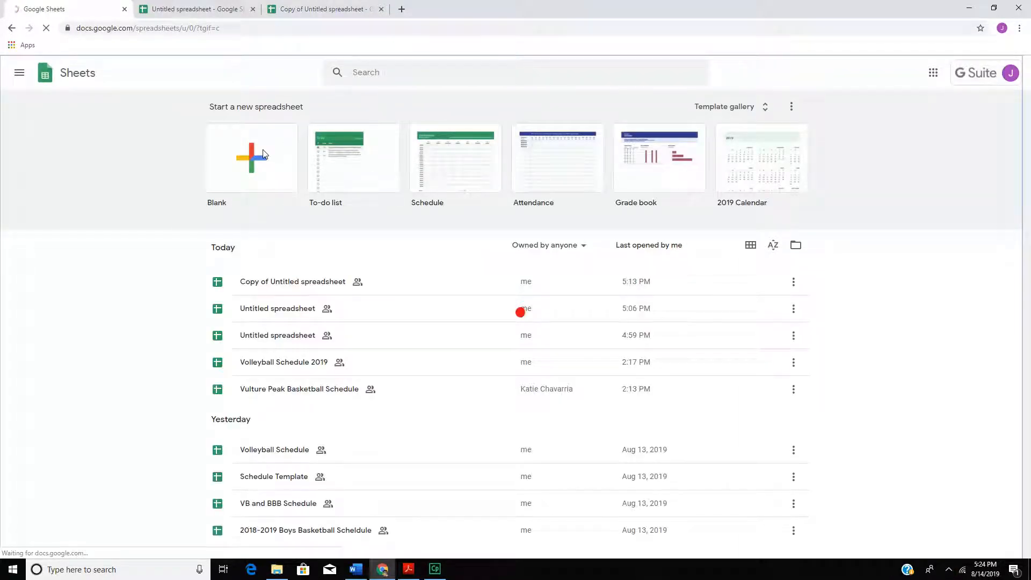
- Create a blank spreadsheet, then return to the Birmingham Bulldogs roster PDF
click(252, 158)
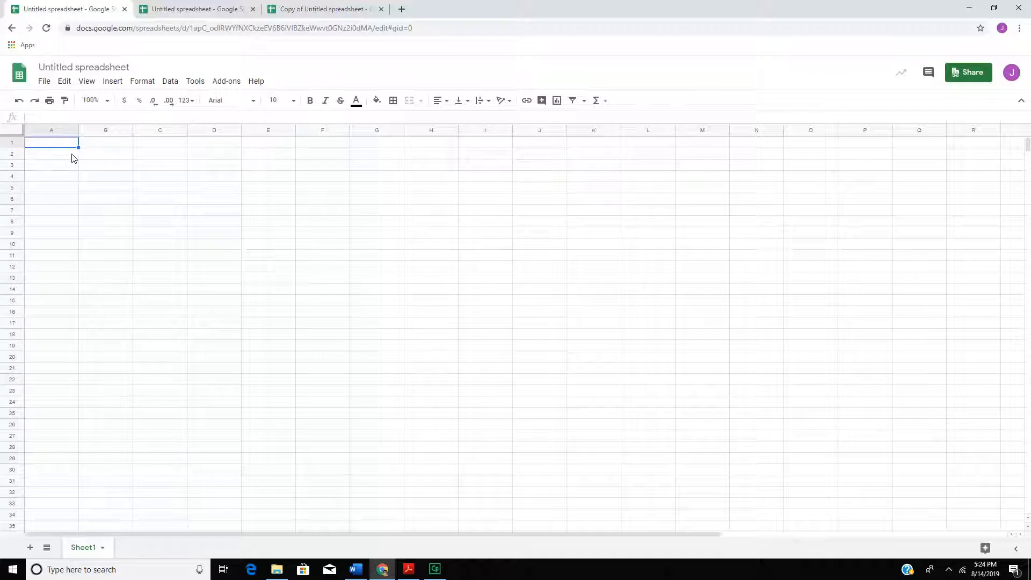
mouse_move(19, 145)
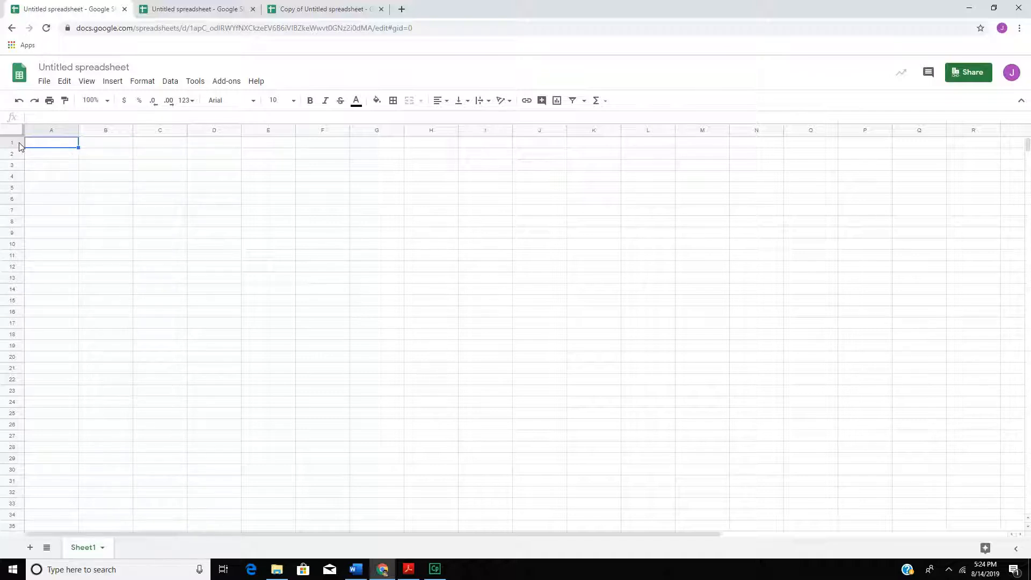
mouse_move(35, 149)
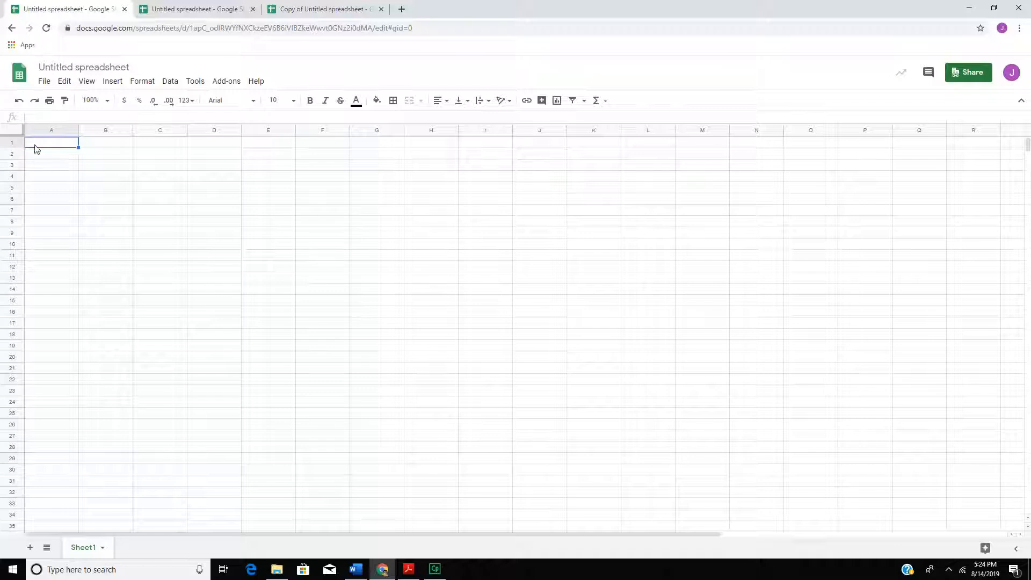
click(201, 9)
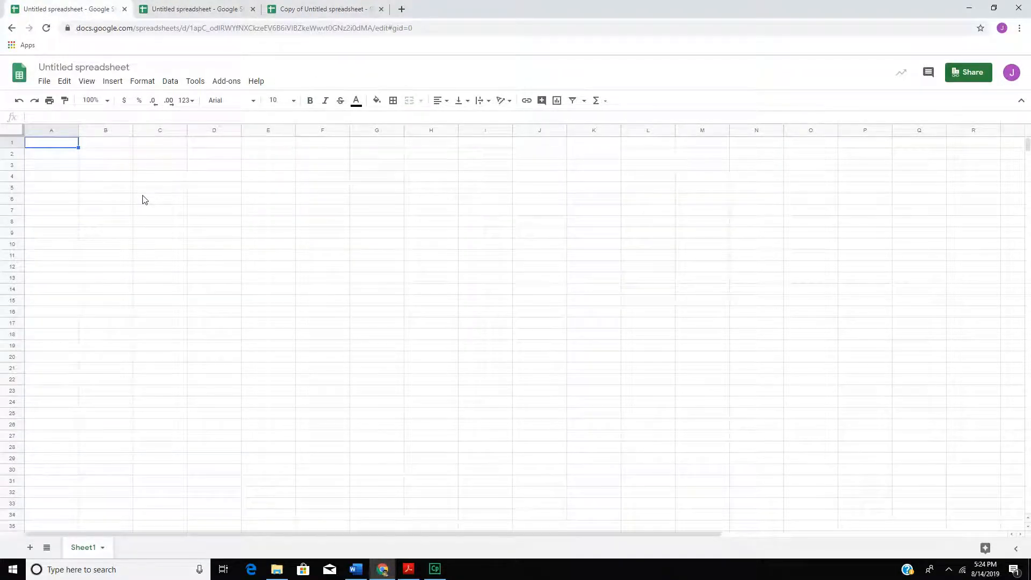
click(408, 569)
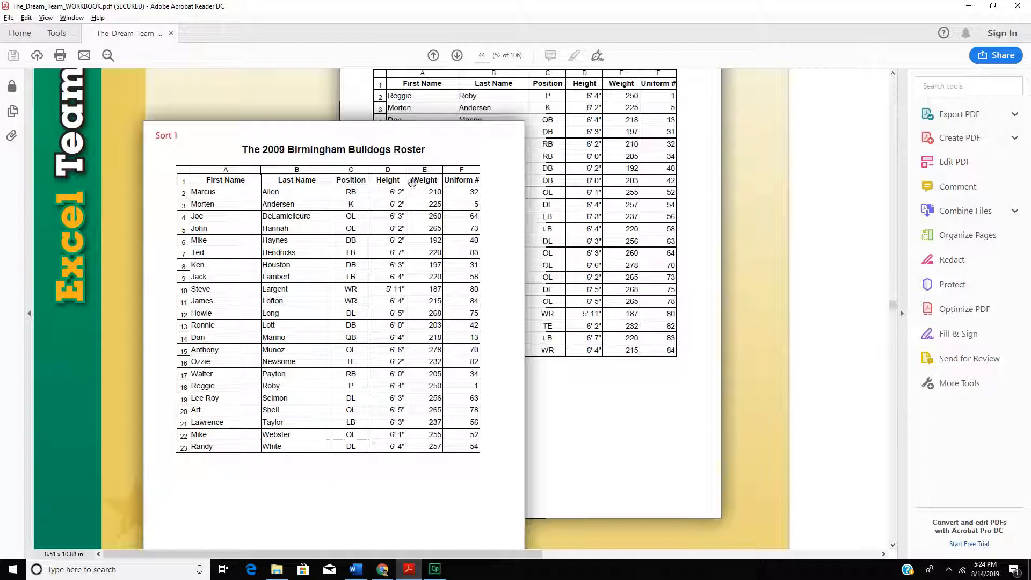
mouse_move(405, 156)
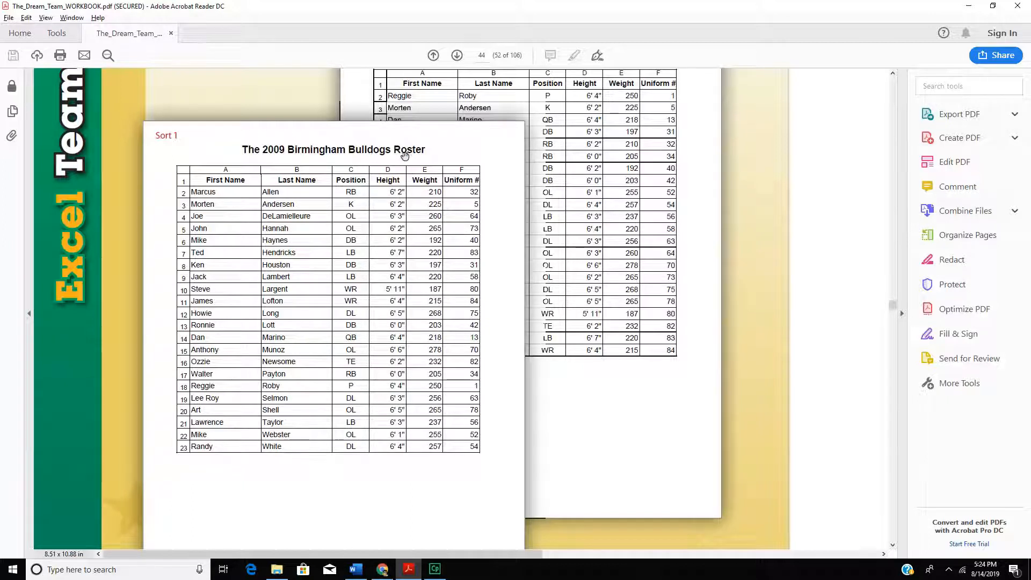
key(alt+tab)
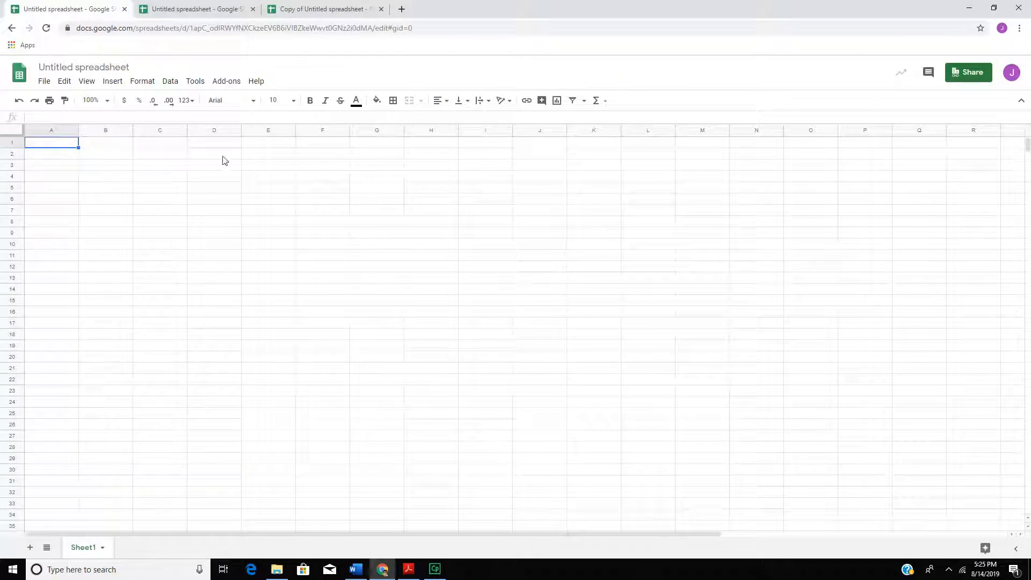
mouse_move(290, 148)
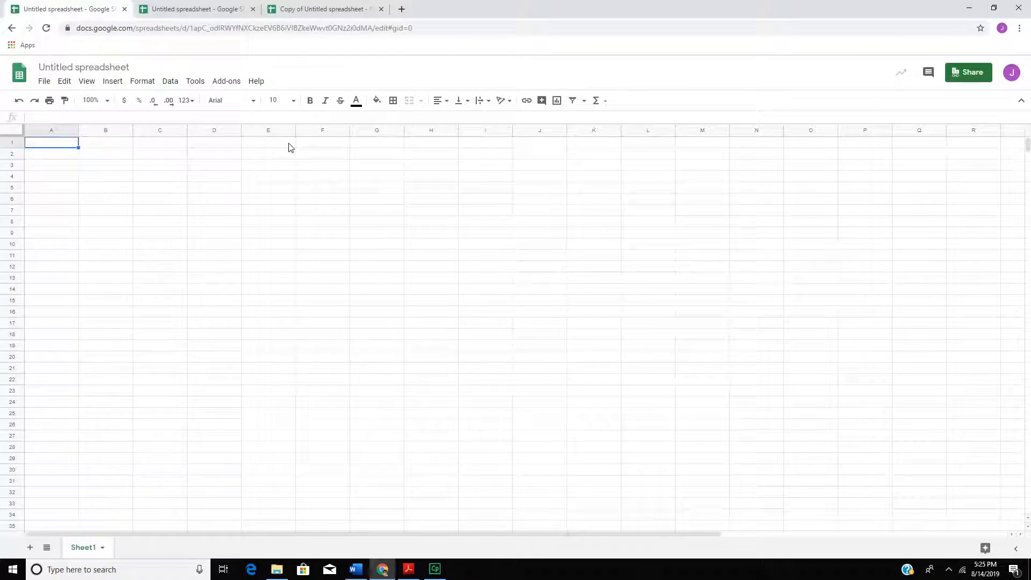
- Enter headings First Name, Last Name, Position, Height, Weight Uniform # across row 2 from A2
click(51, 155)
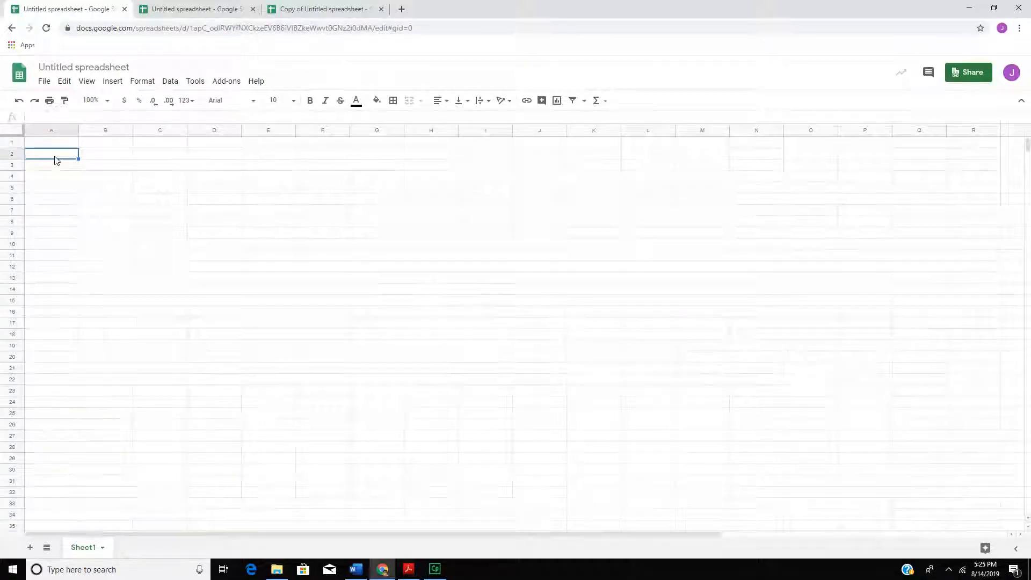
click(408, 568)
text(Firs)
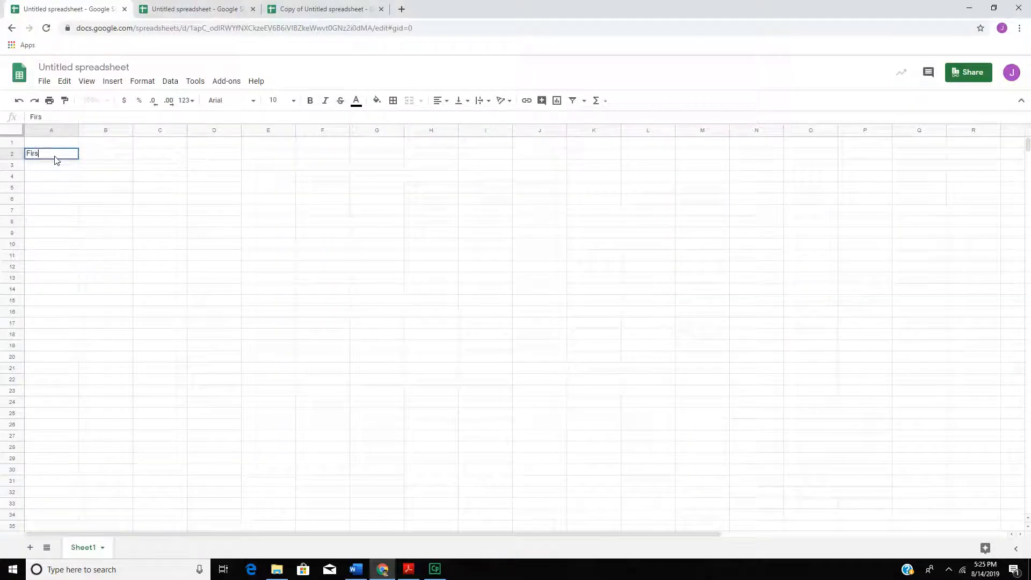
key(Tab)
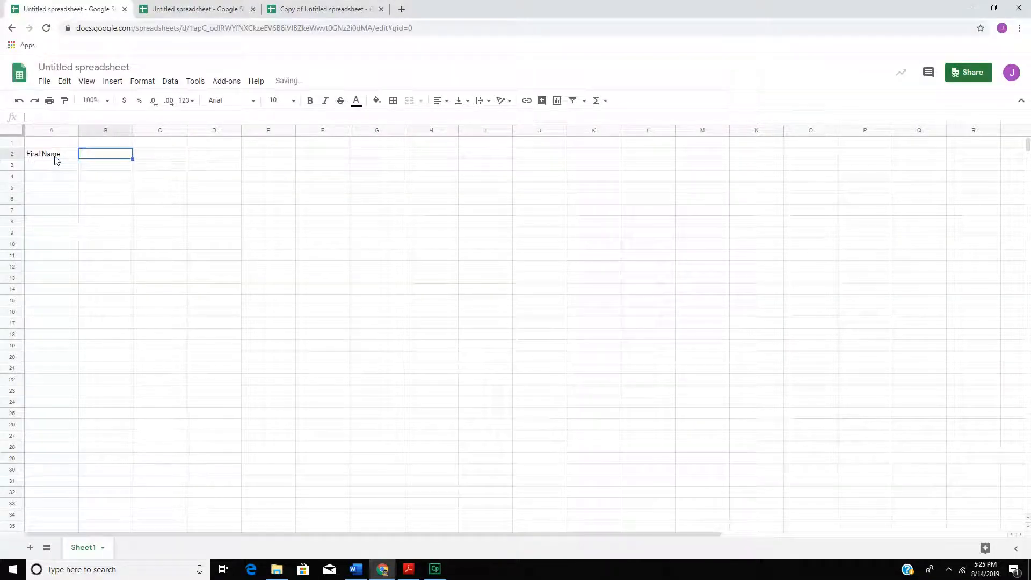
text(Last Name)
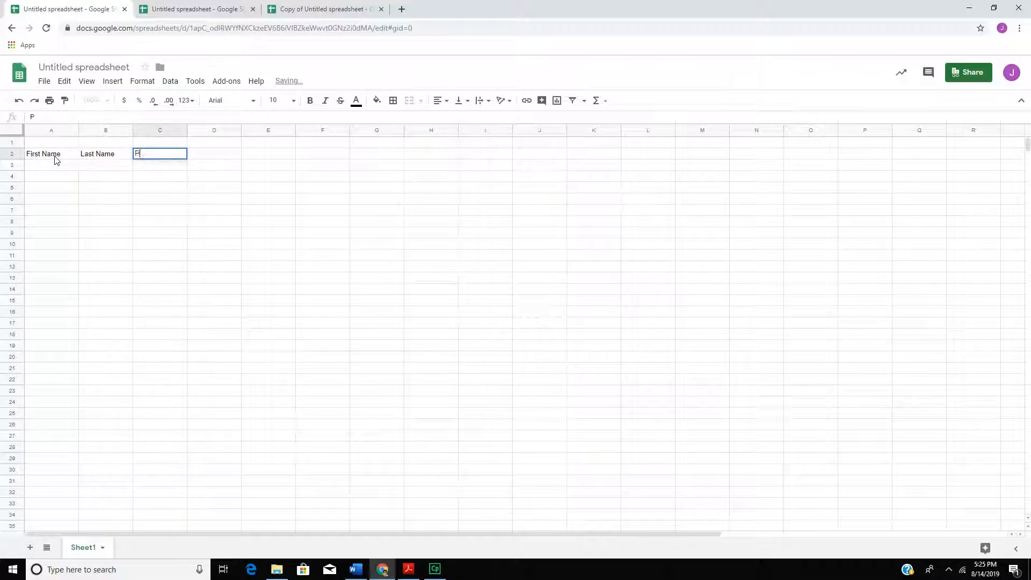
text(Positon)
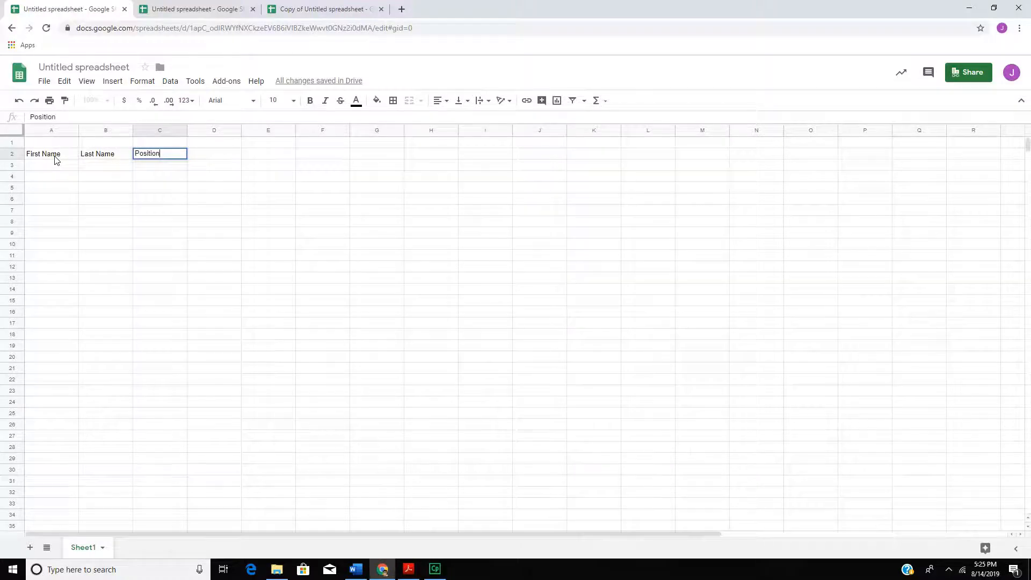
key(Tab)
text(W)
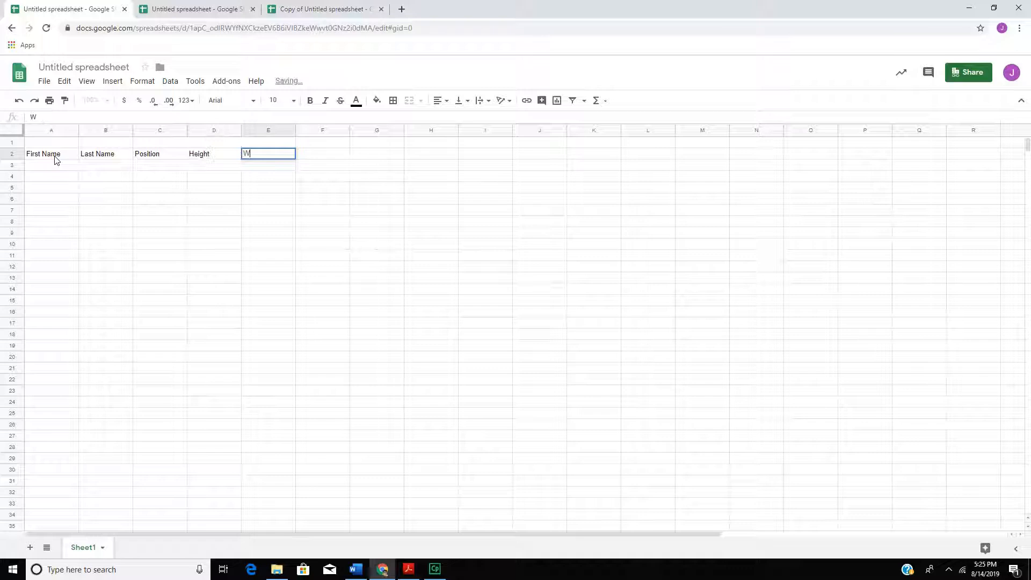
text(eight U)
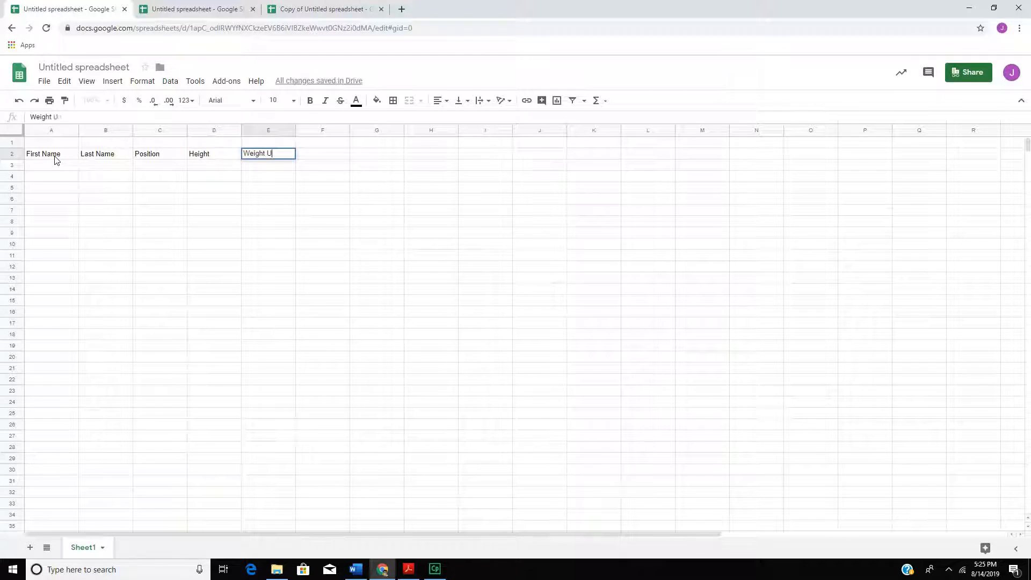
text(niform #)
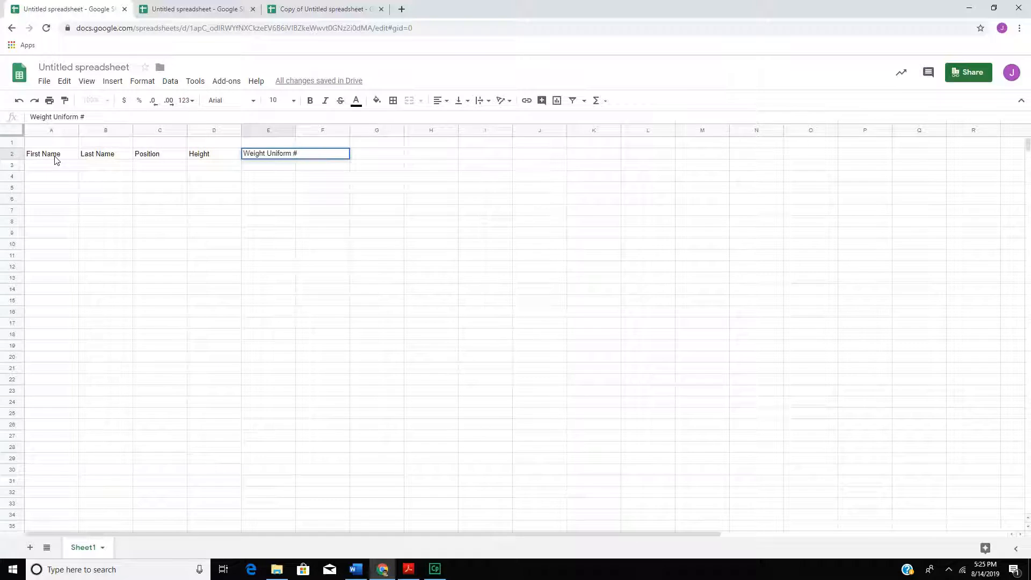
click(323, 153)
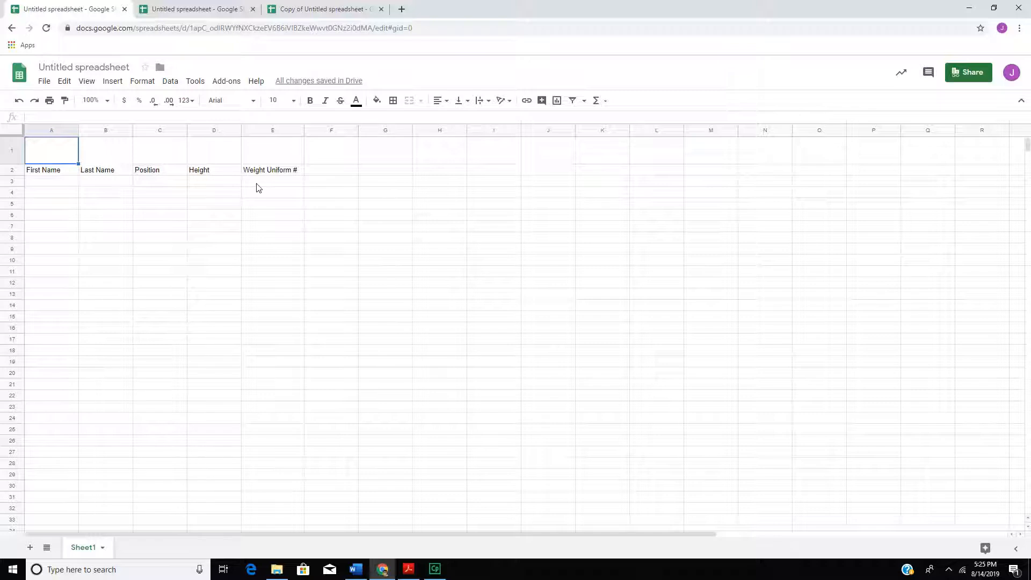
mouse_move(153, 190)
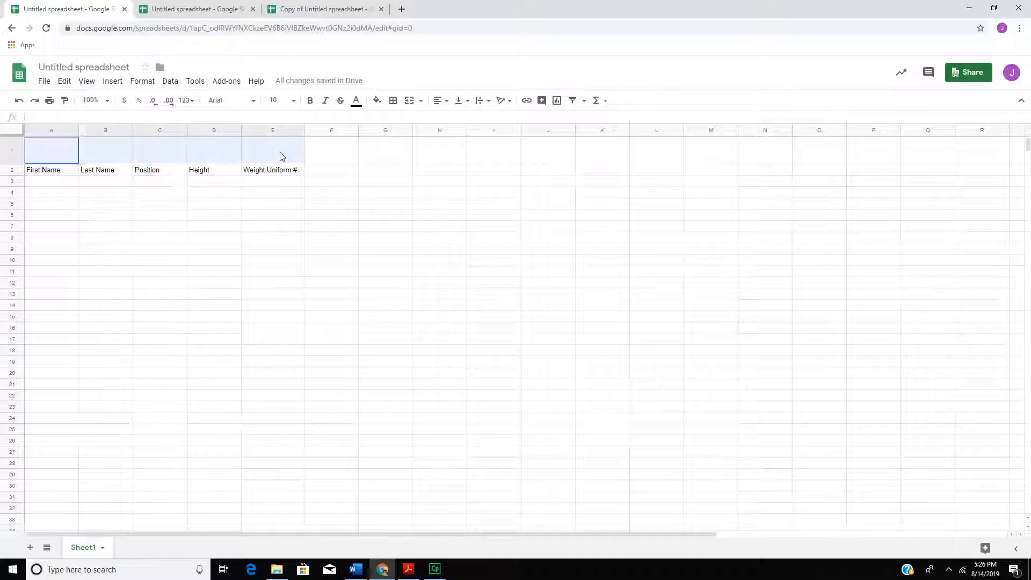
- Type the title 'Bulldogs of Alabaman' into cell A1
drag(51, 150, 273, 150)
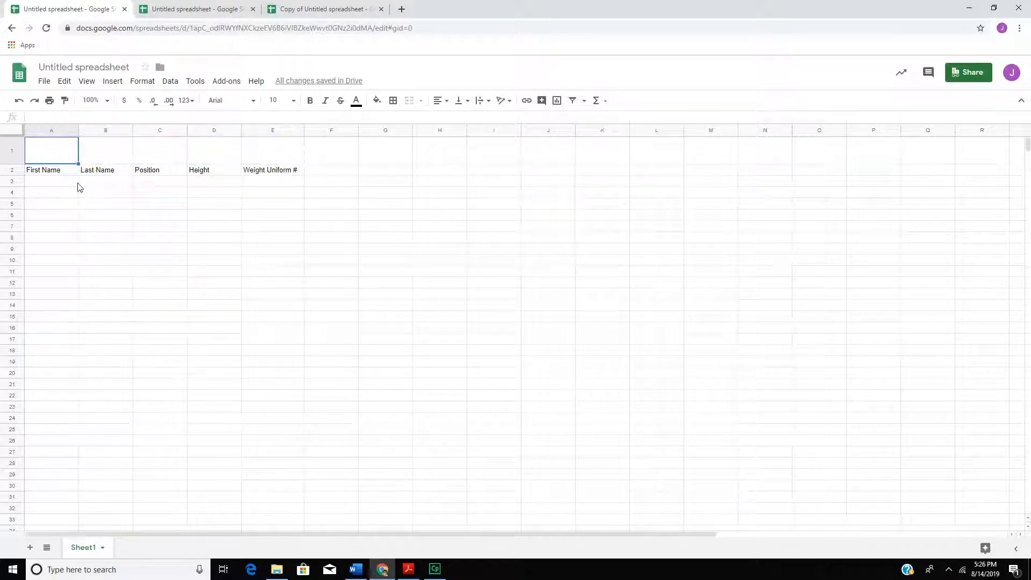
text(Bulldogs of)
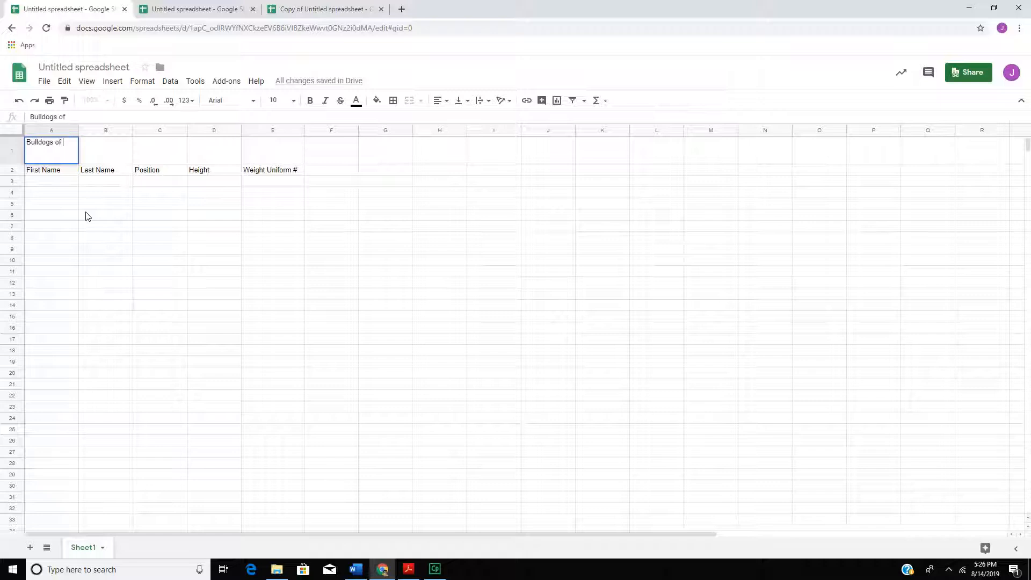
text(Alabaman)
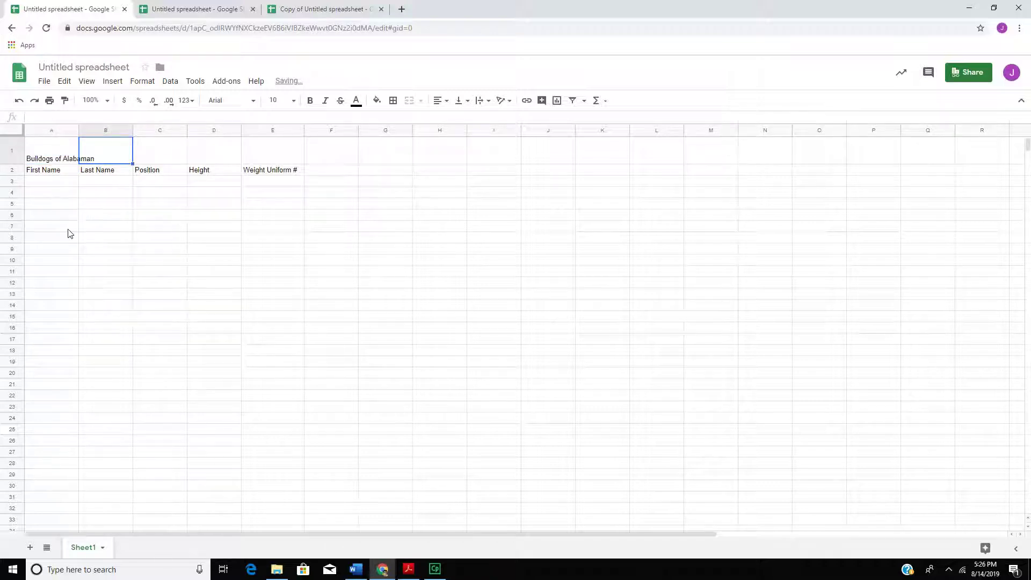
click(51, 149)
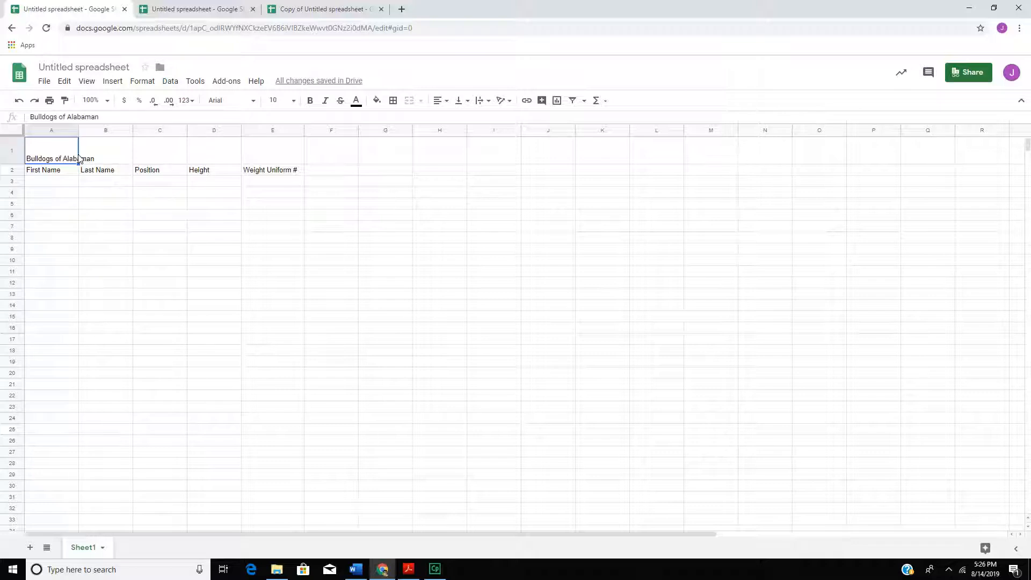
mouse_move(303, 154)
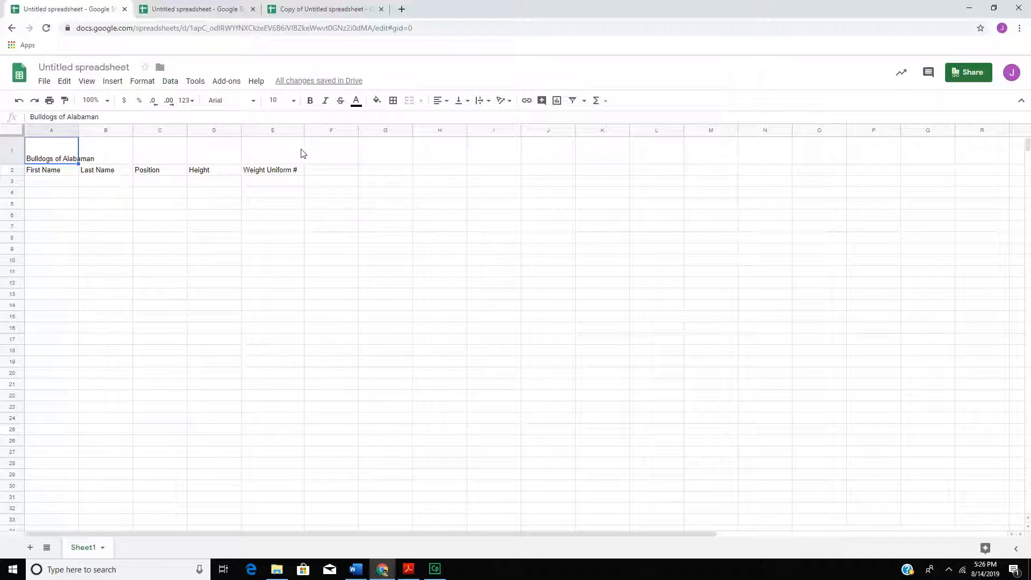
mouse_move(297, 155)
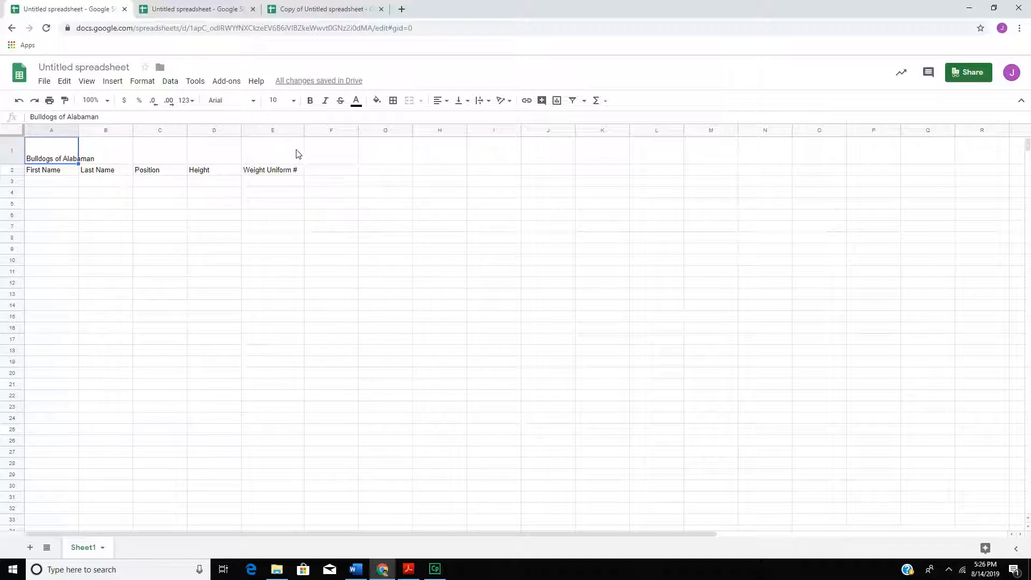
- Center the A1:E1 title horizontally and vertically, bold it, and set it to 24-point
drag(51, 150, 273, 150)
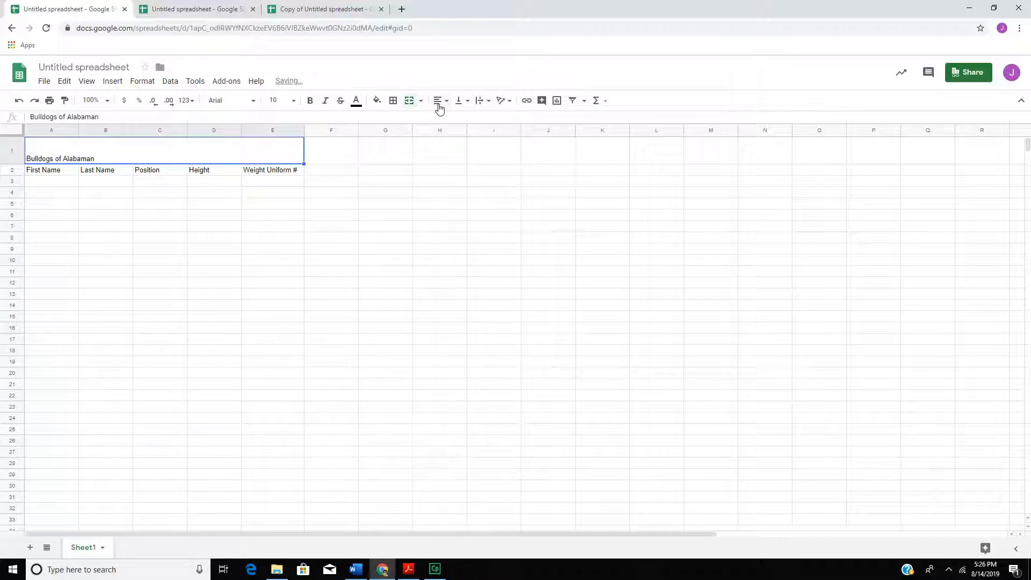
click(438, 100)
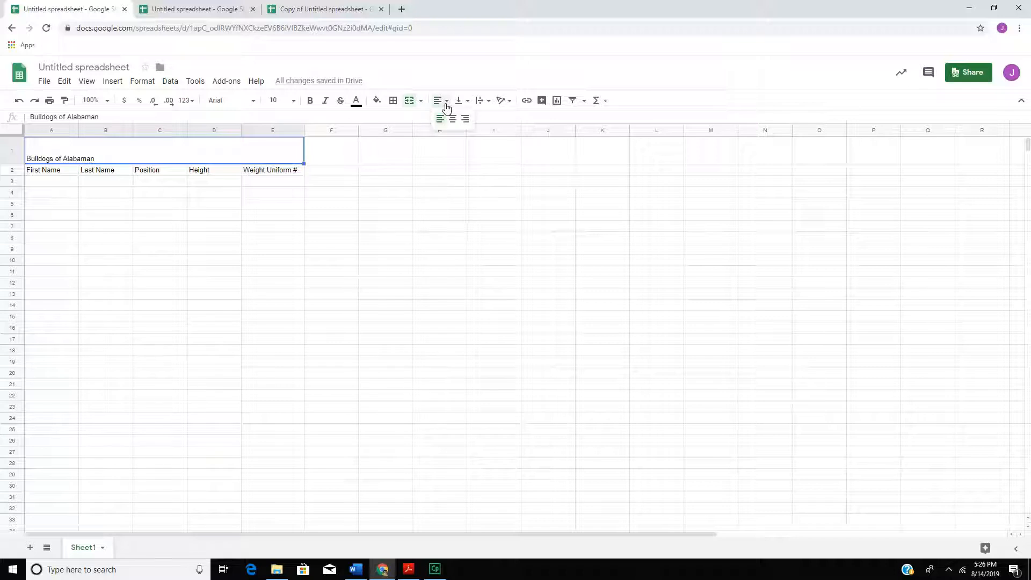
click(452, 119)
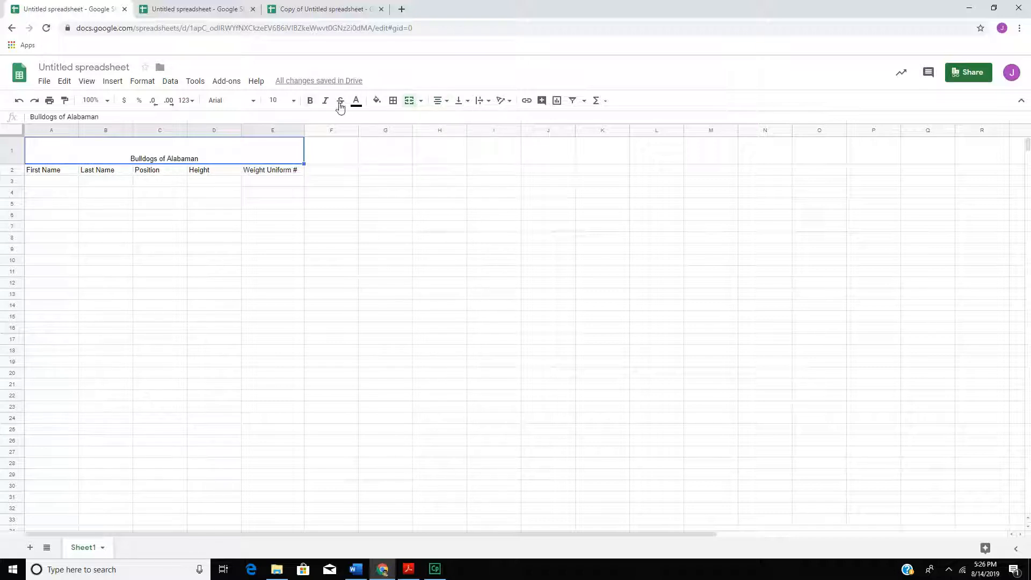
click(310, 101)
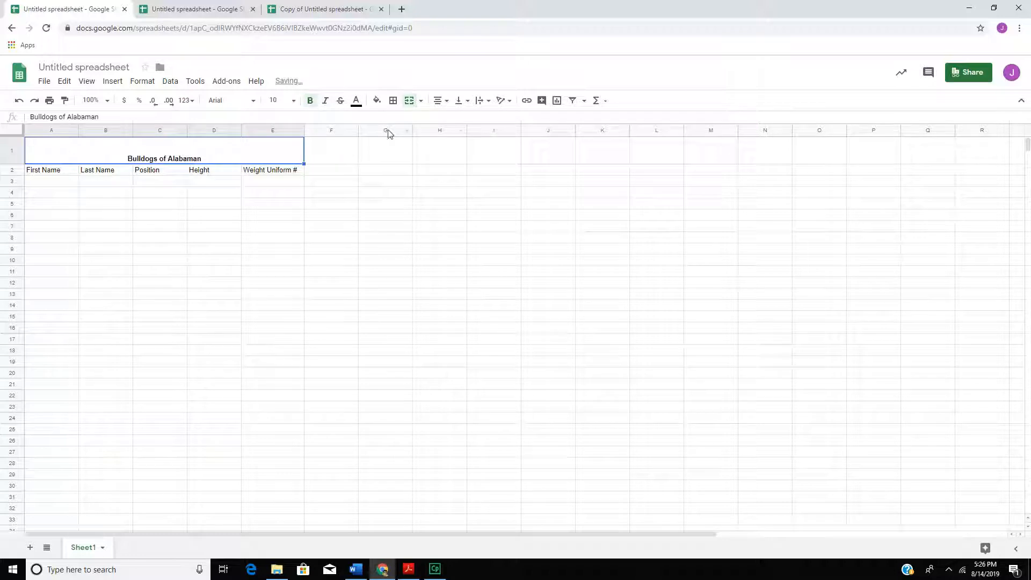
mouse_move(458, 101)
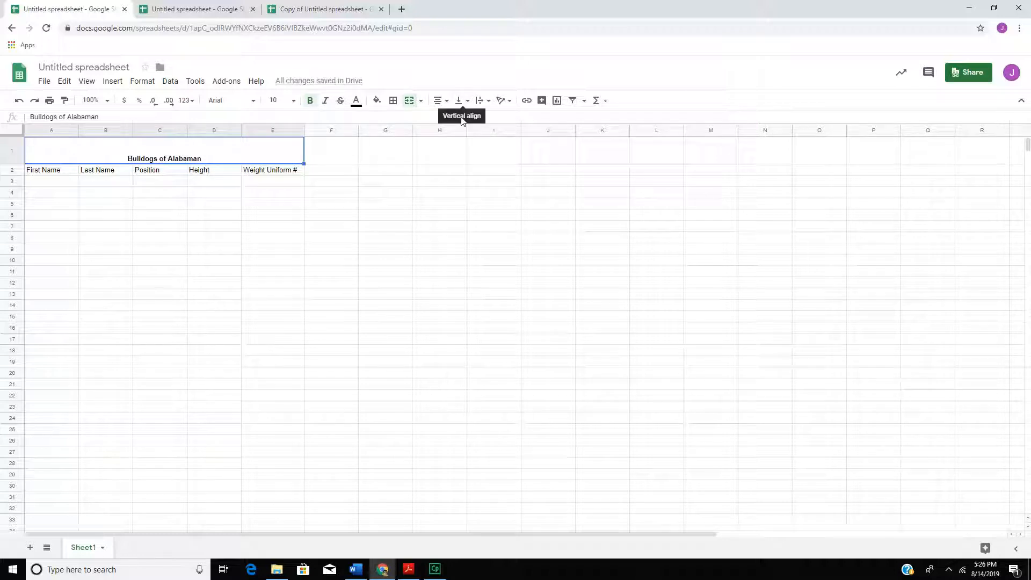
click(459, 101)
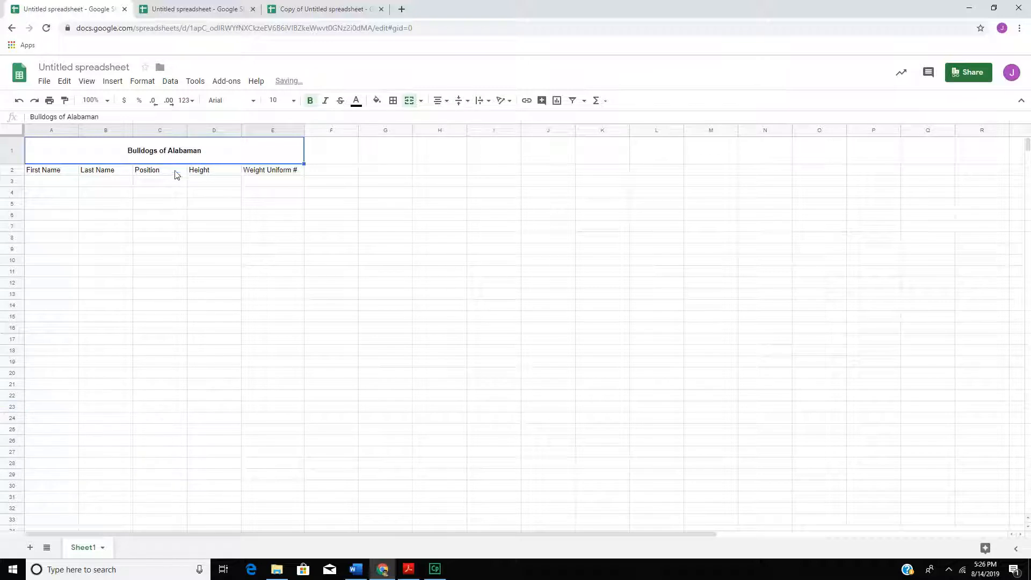
click(294, 100)
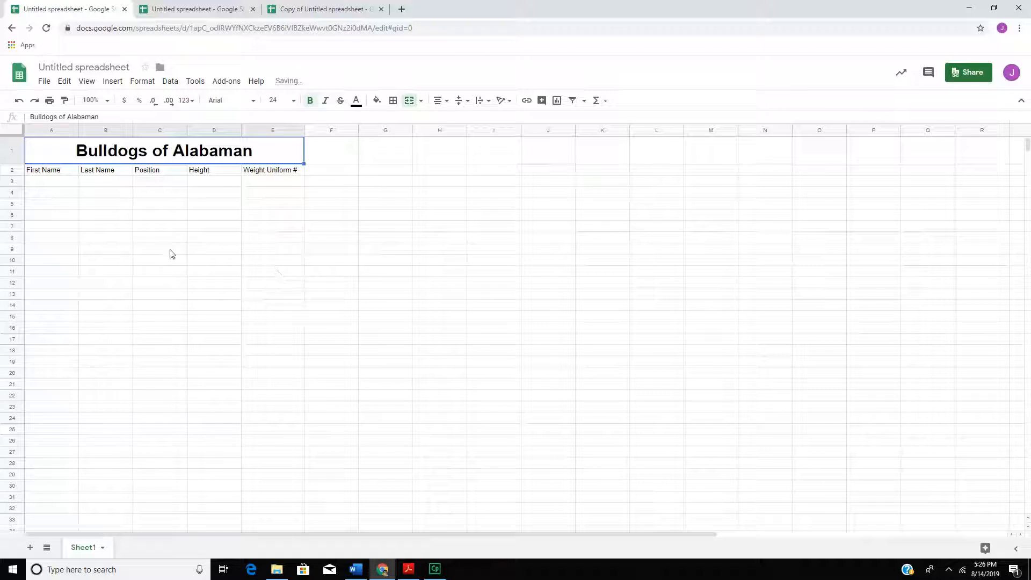
click(188, 9)
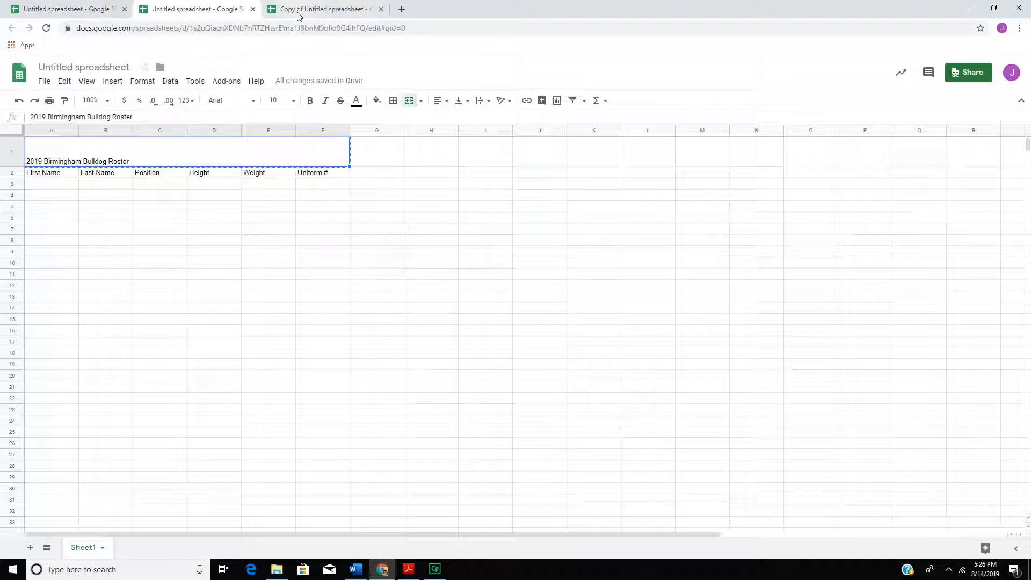
- Bold and center the merged '2019 Birmingham Bulldog Roster' title
click(324, 9)
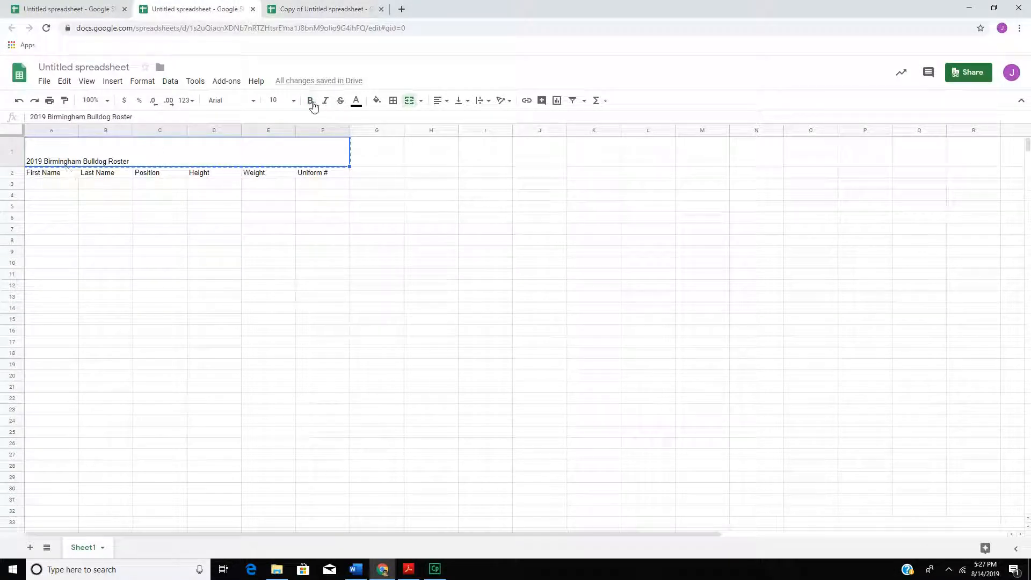
click(310, 100)
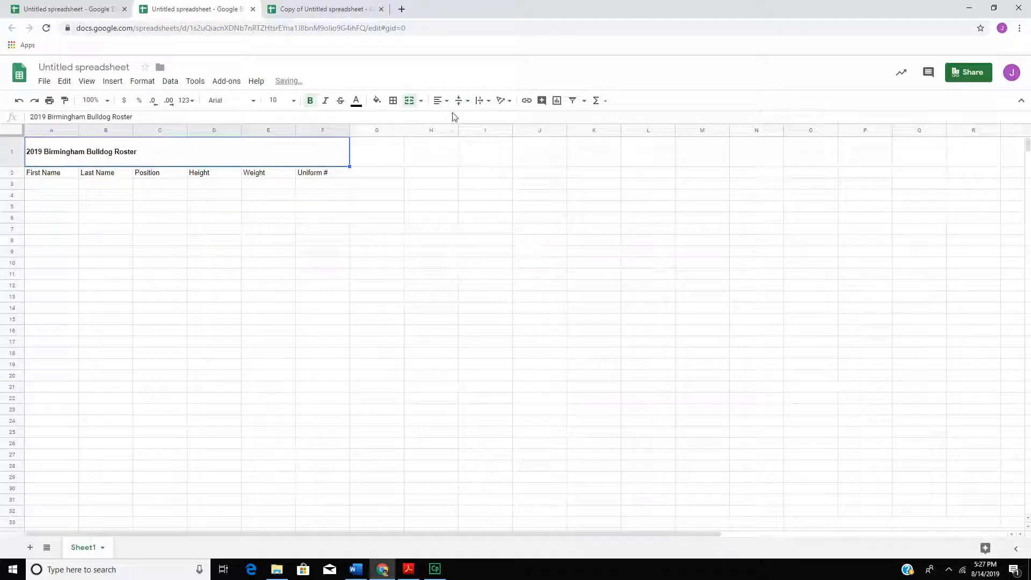
click(437, 100)
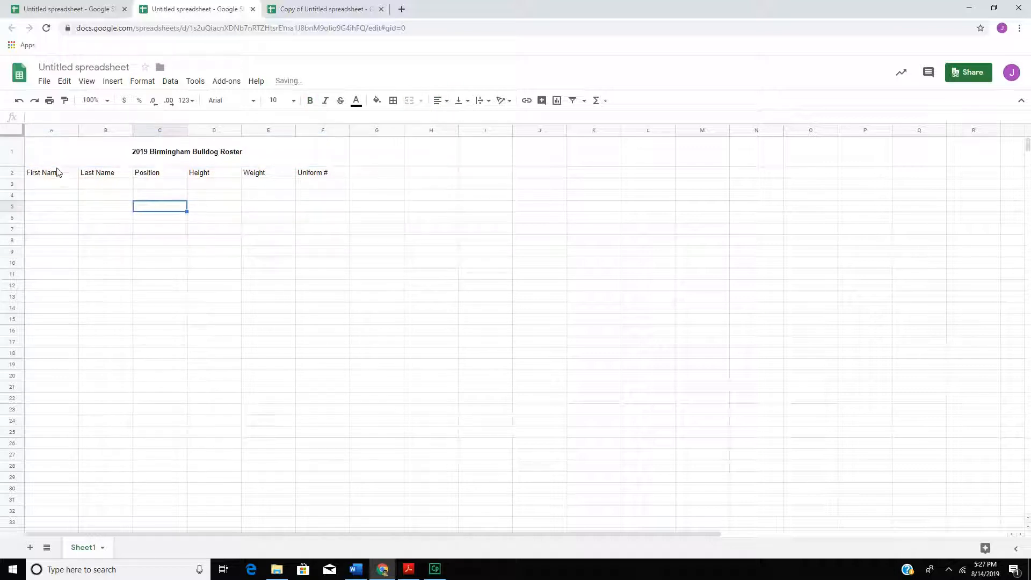
- Center the column headers and the player rows beneath them
drag(51, 151, 323, 172)
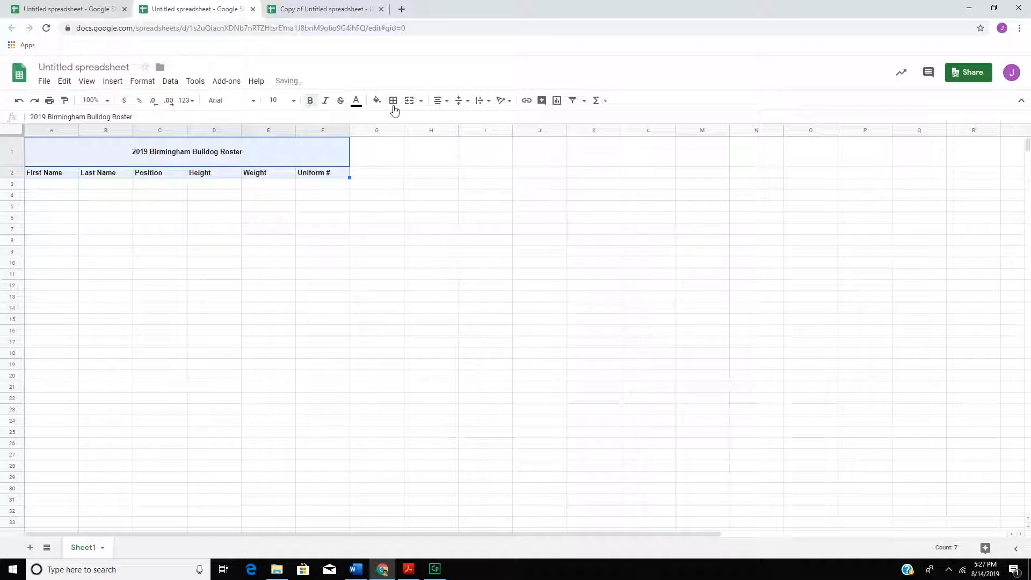
click(437, 100)
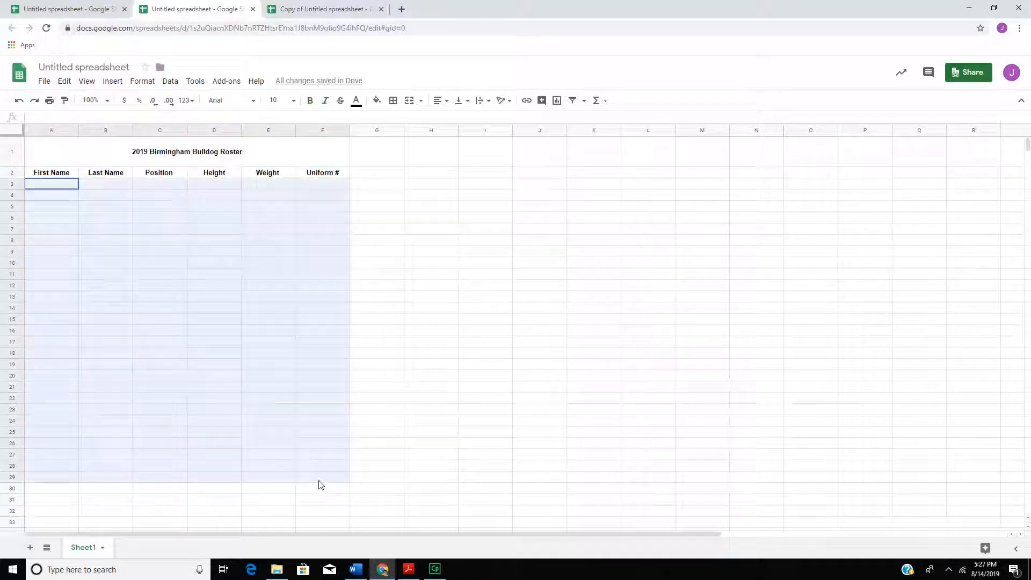
click(462, 101)
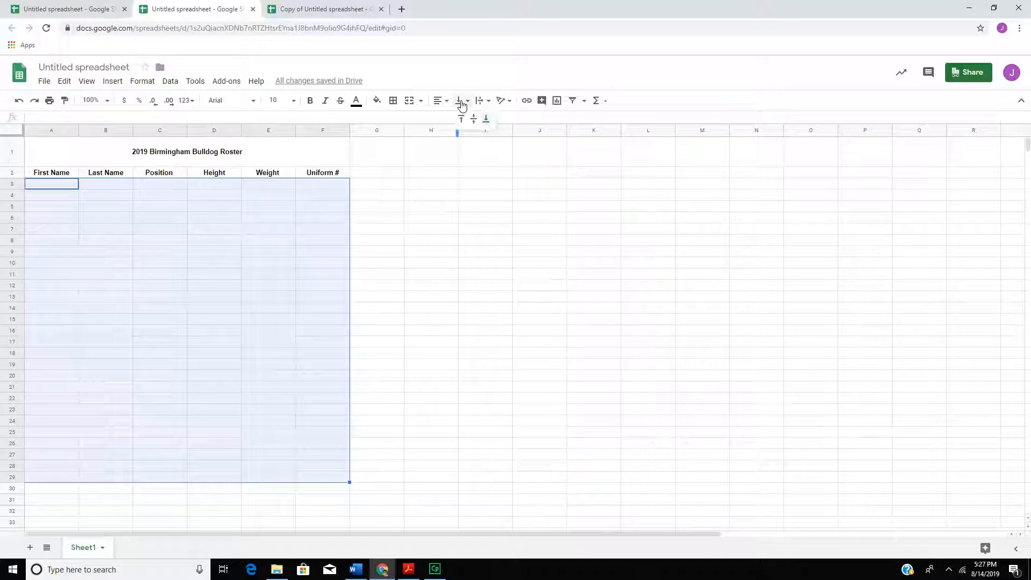
click(437, 100)
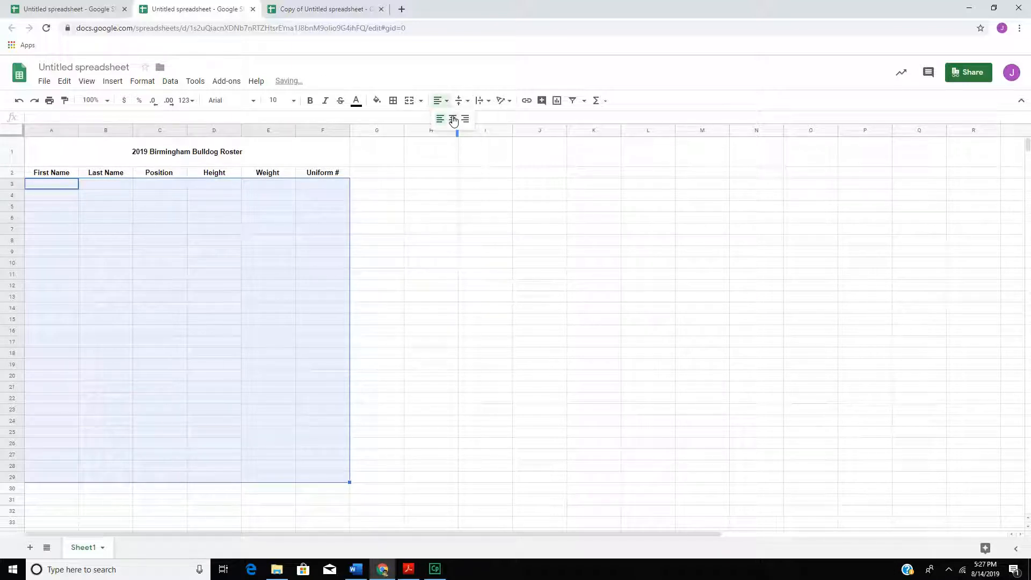
click(160, 263)
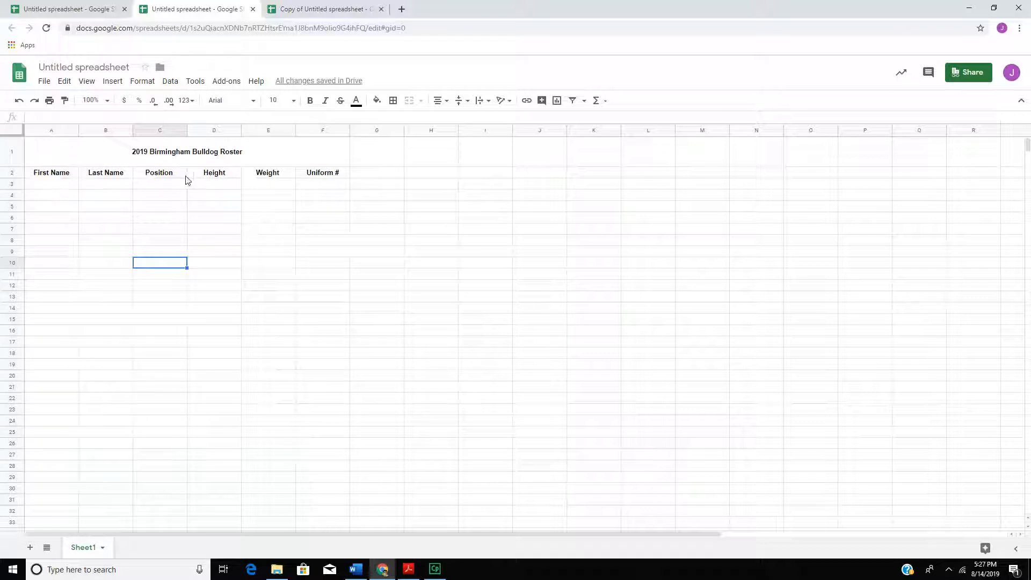
mouse_move(326, 16)
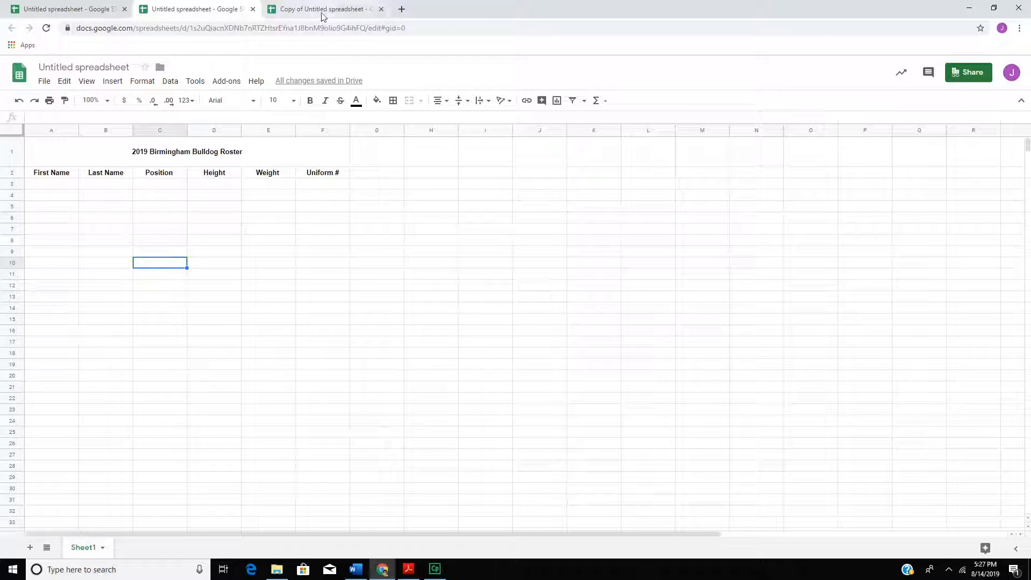
- Insert a leading column in the roster copy, numbering Marcus Allen 1 and Ted Hendricks 2
click(323, 10)
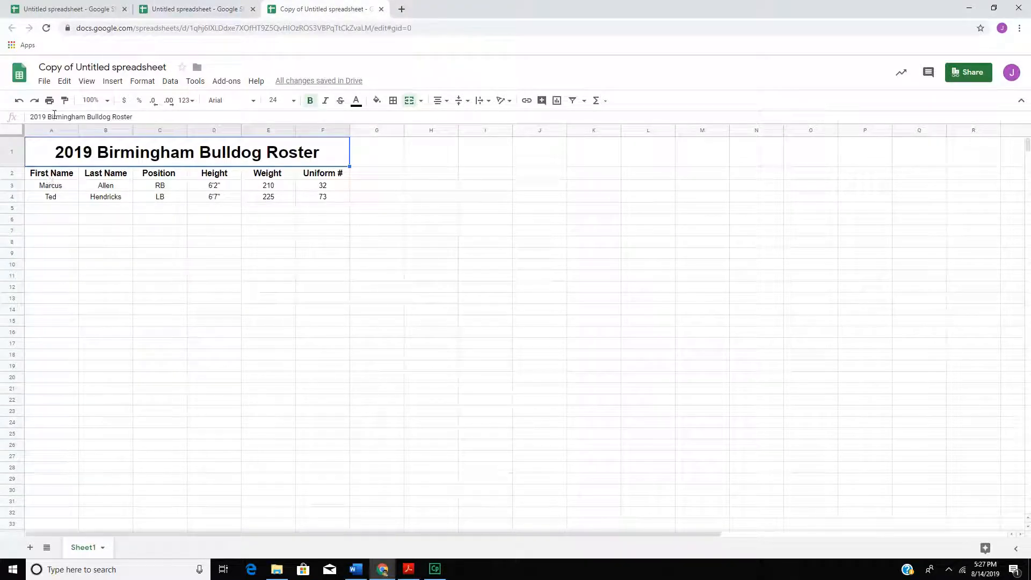
click(160, 275)
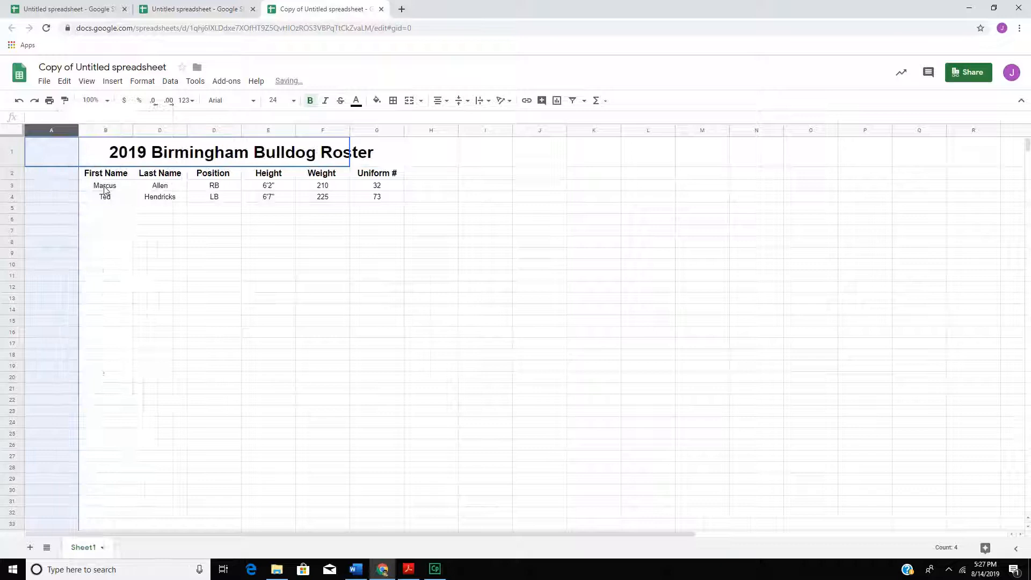
click(51, 197)
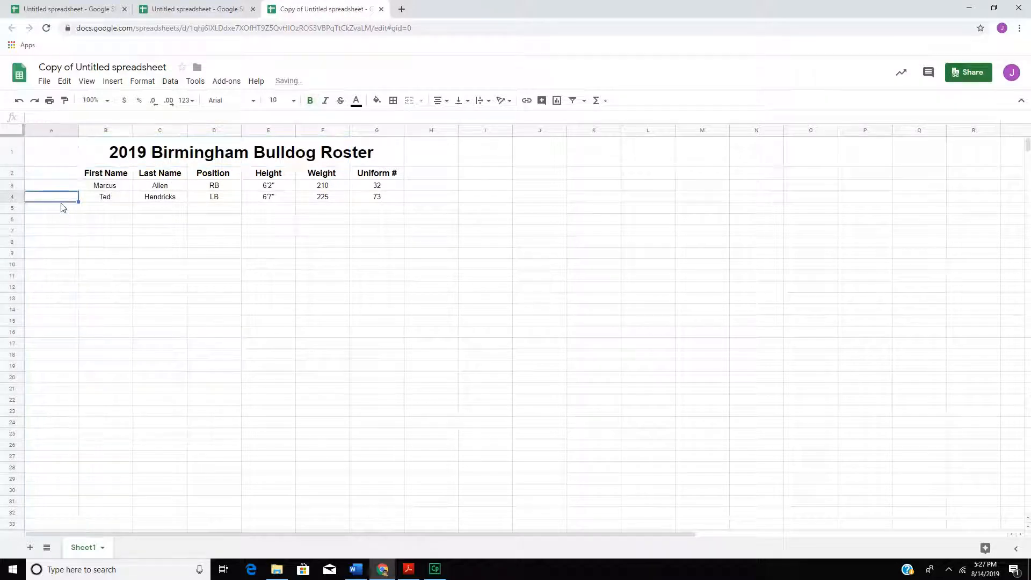
click(51, 185)
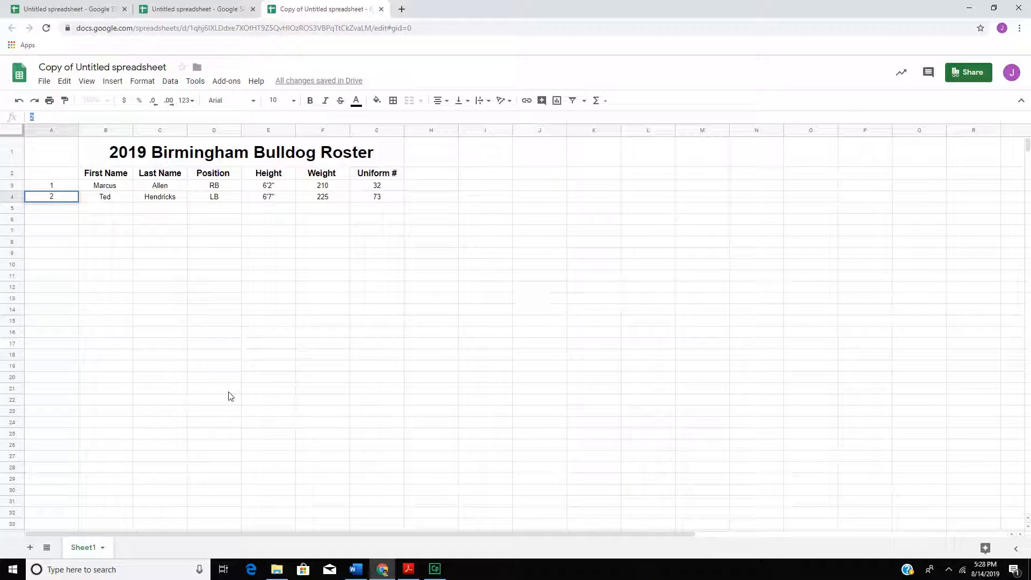
- Enter =sum(A3+1) in A4 and fill it down to A28
text(=sum)
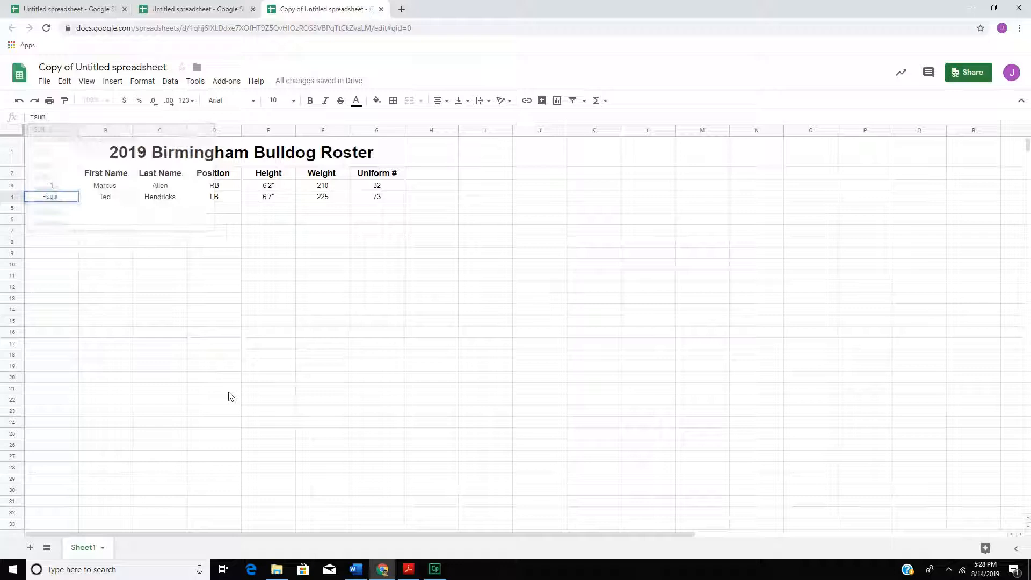
text((A3)
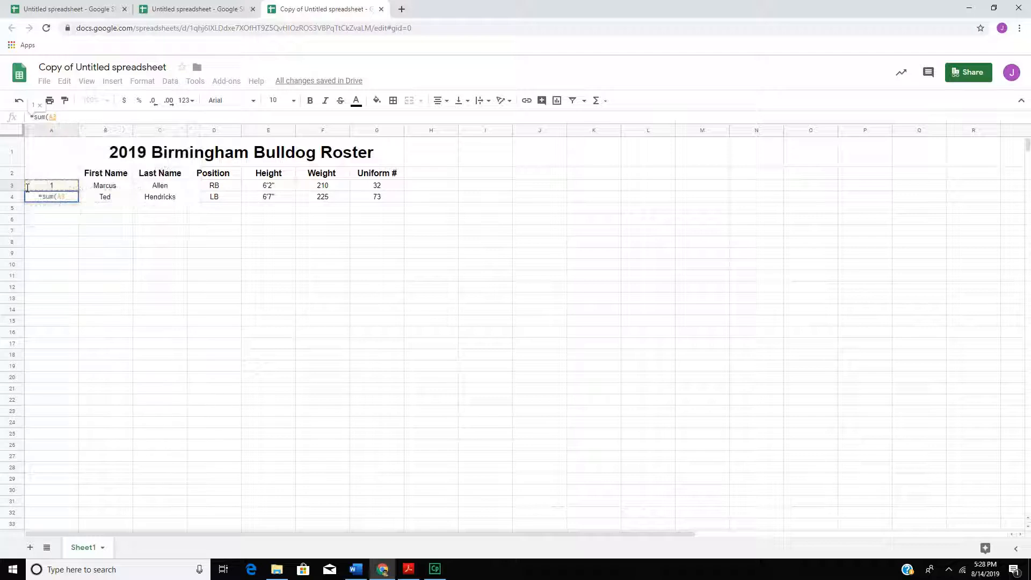
text(+)
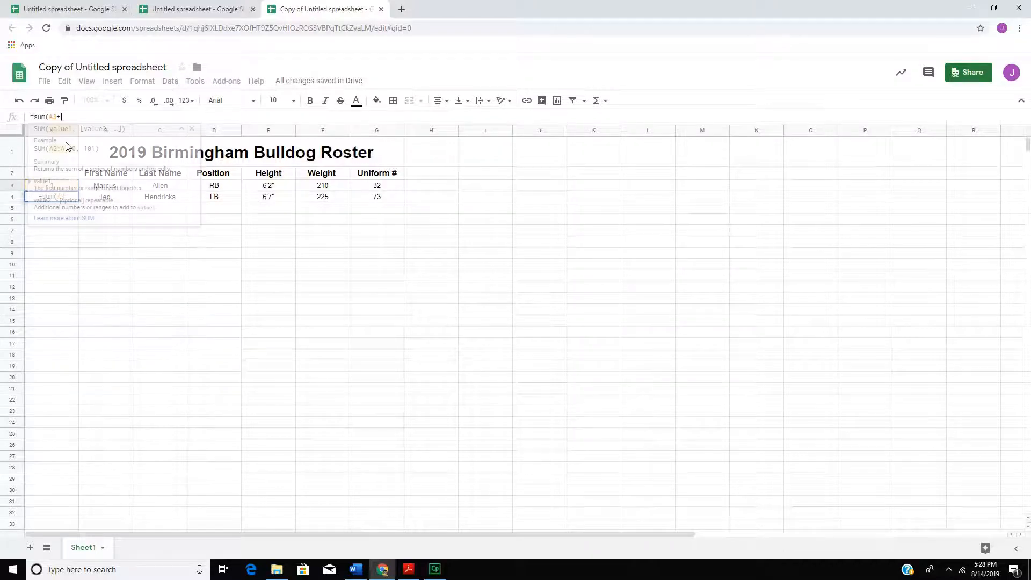
text(1))
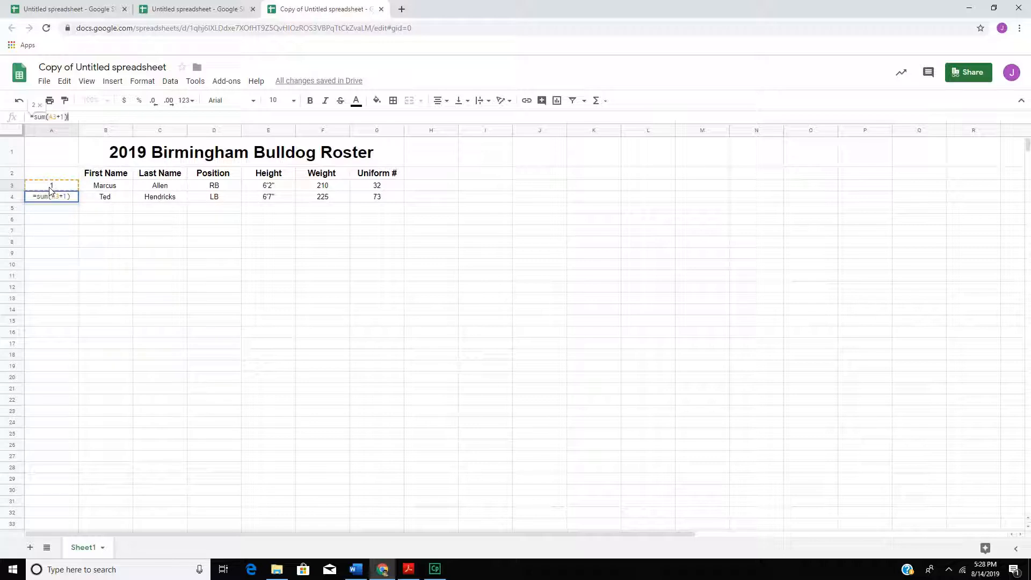
key(Enter)
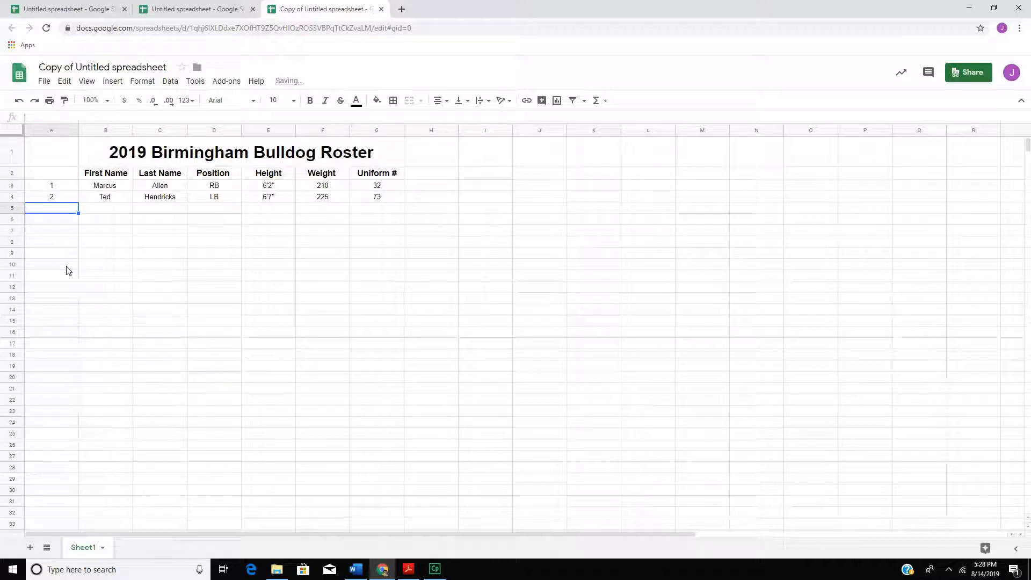
click(51, 197)
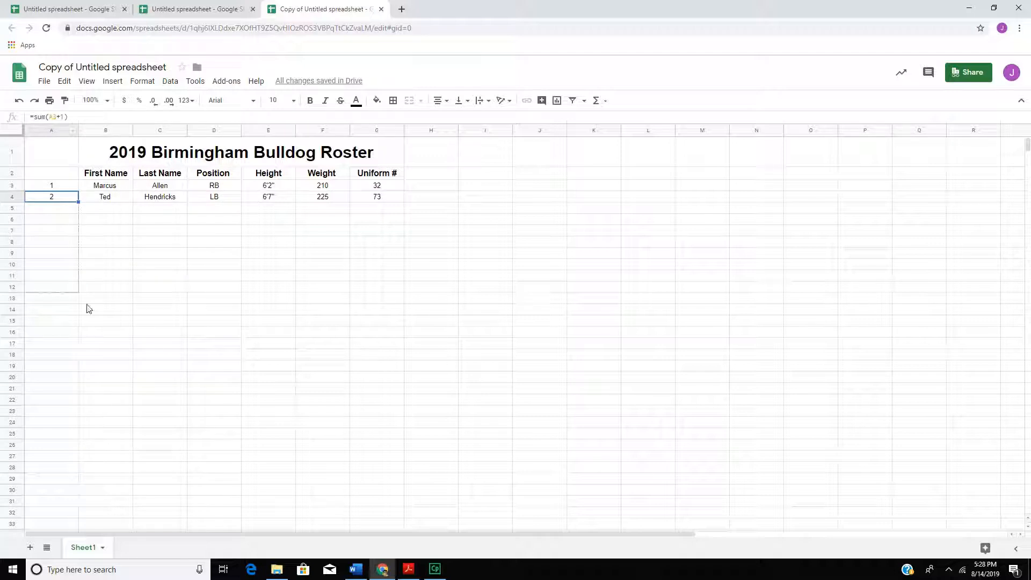
drag(51, 196, 50, 467)
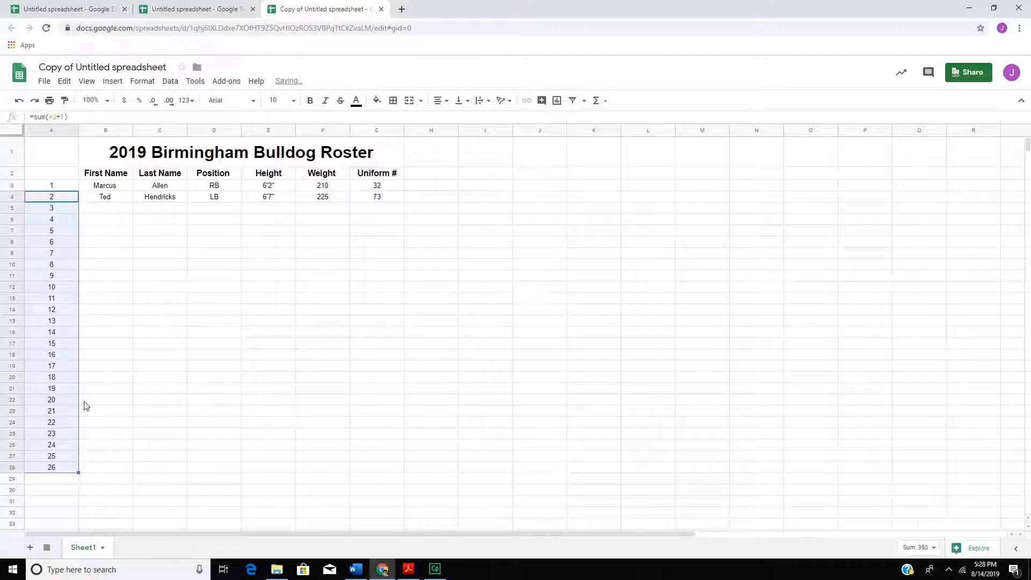
mouse_move(59, 493)
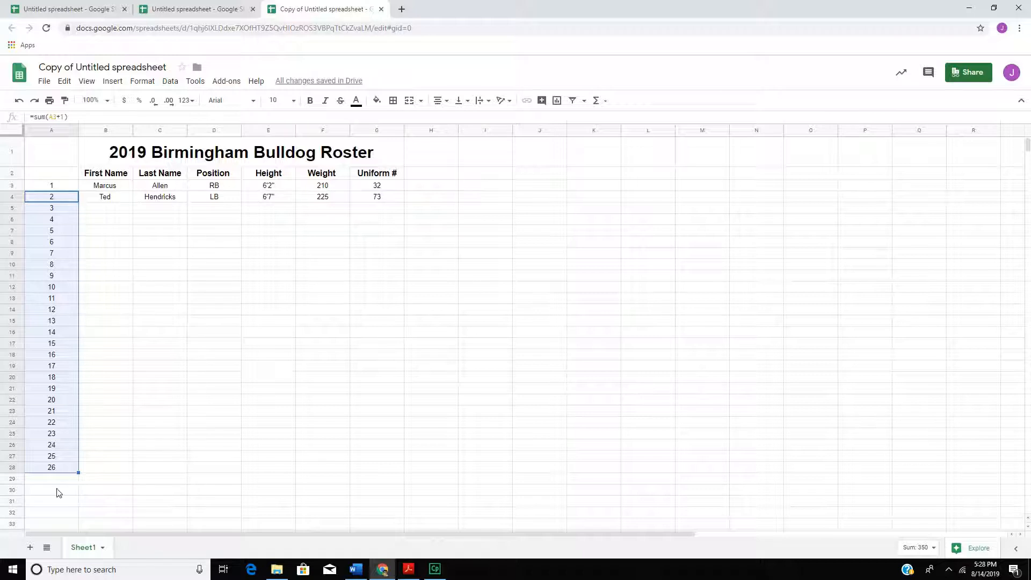
- Bold the row numbers 1 through 26 in A3:A28
click(159, 400)
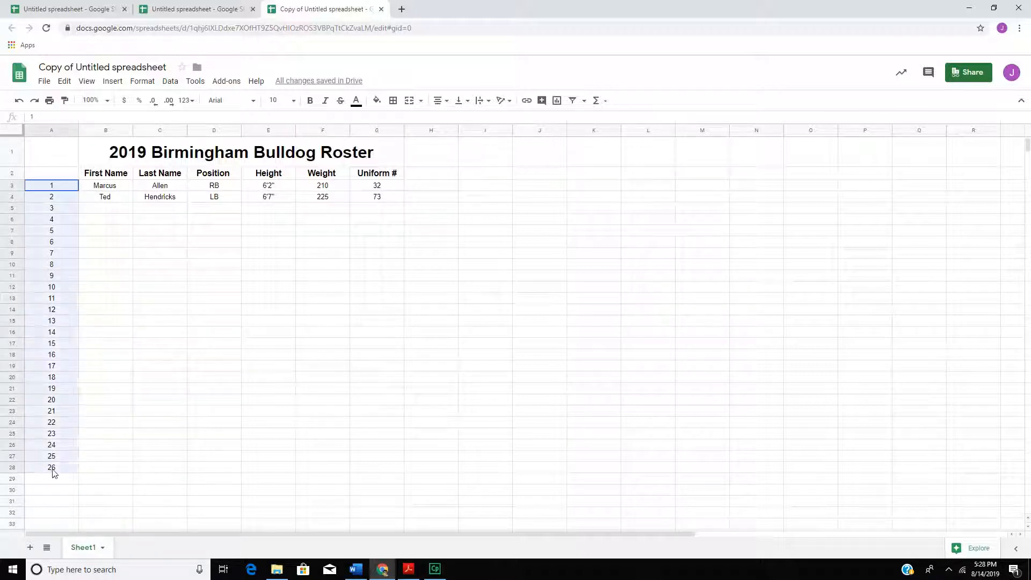
drag(51, 185, 52, 468)
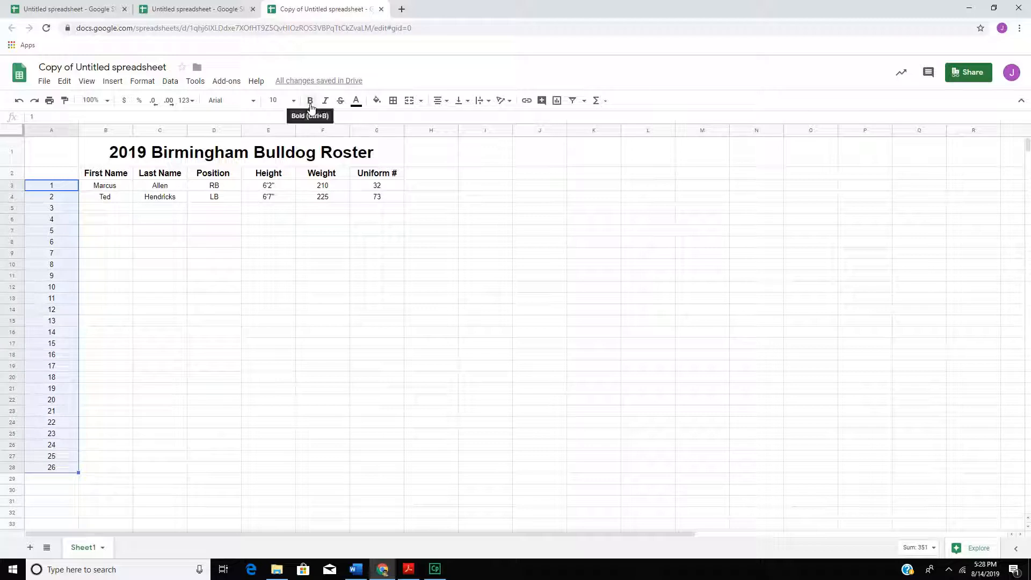
click(309, 100)
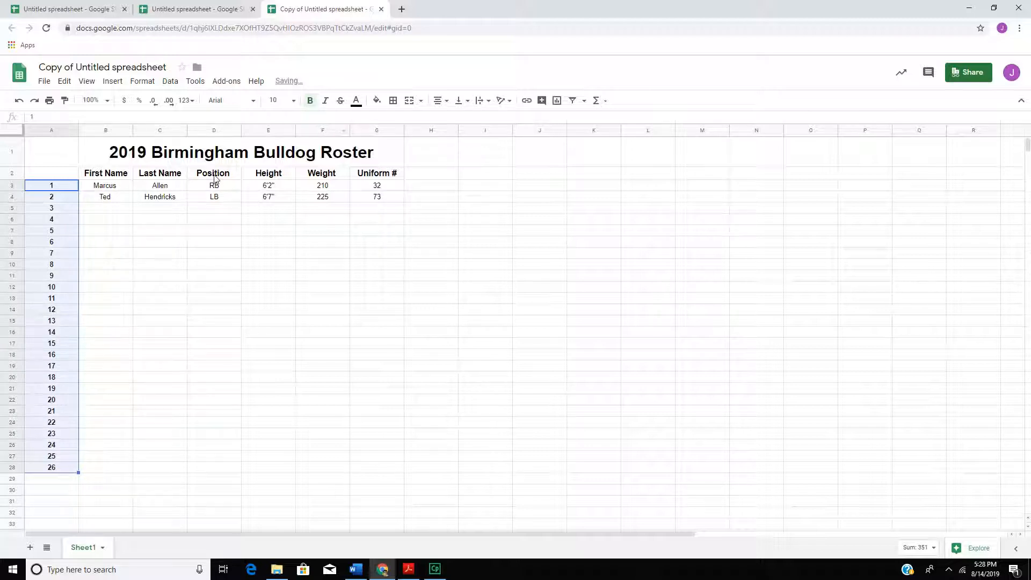
click(269, 343)
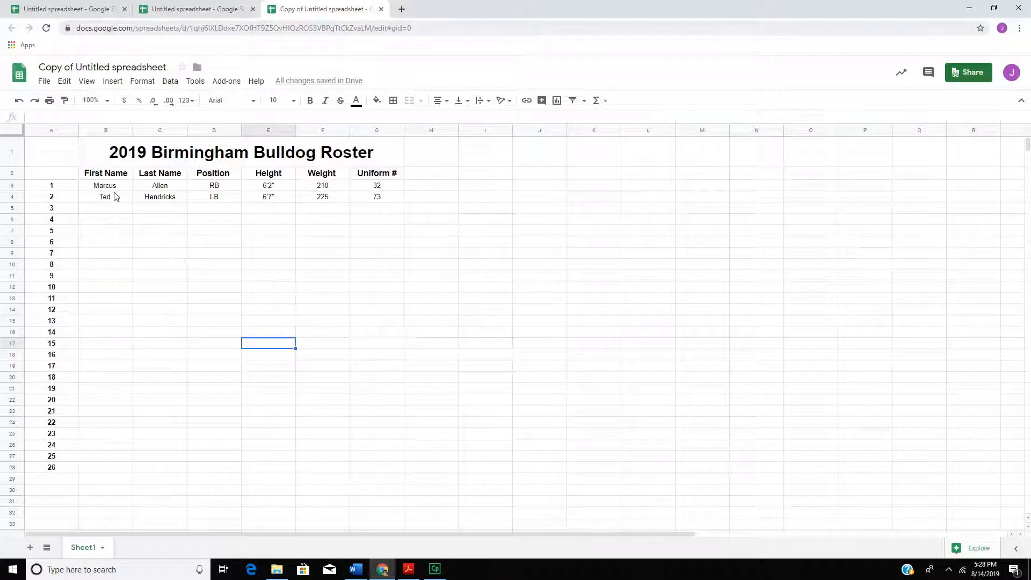
- Autofill the two player rows B3:G4 down through row 28
click(106, 185)
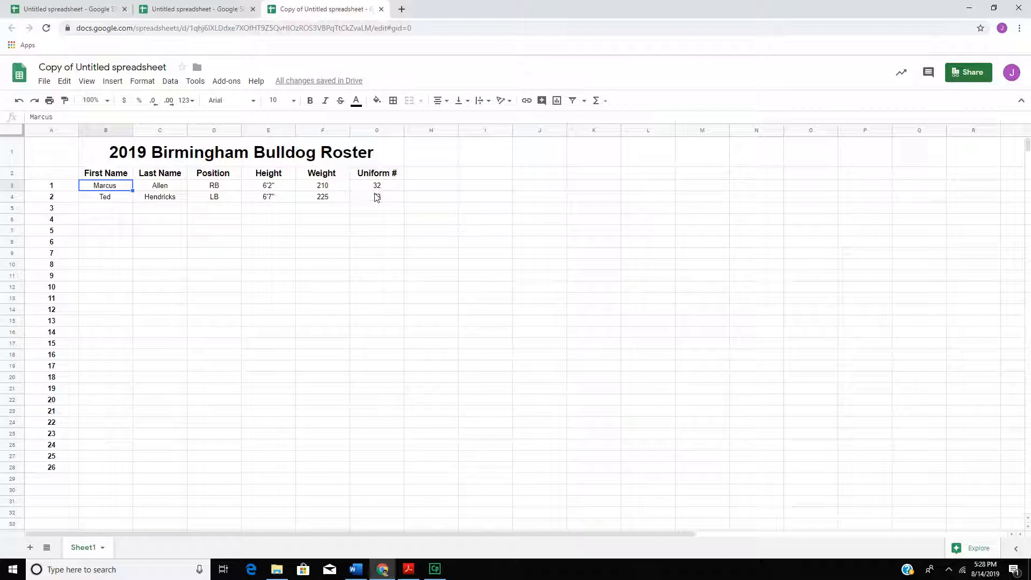
text(73)
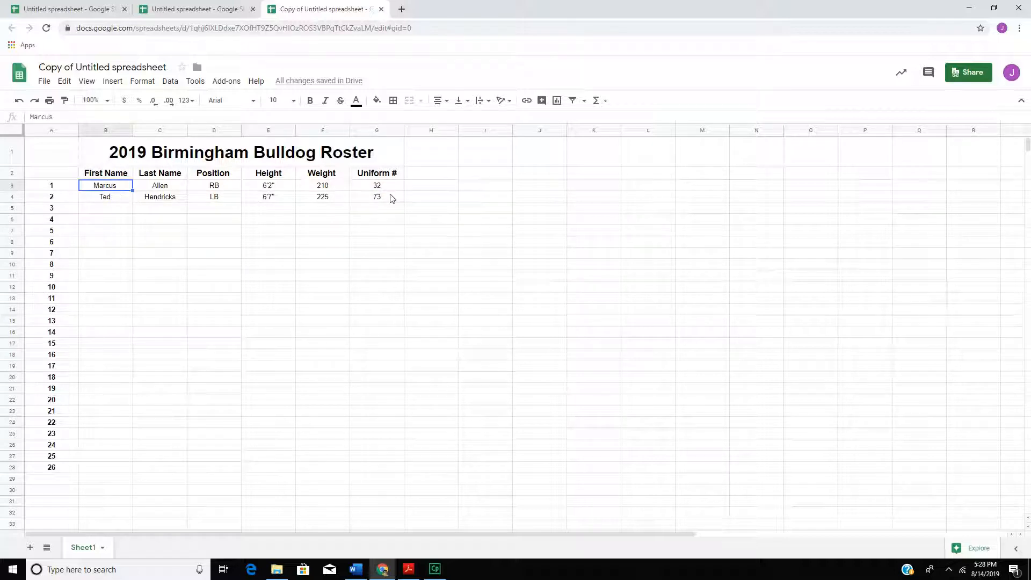
drag(105, 185, 377, 197)
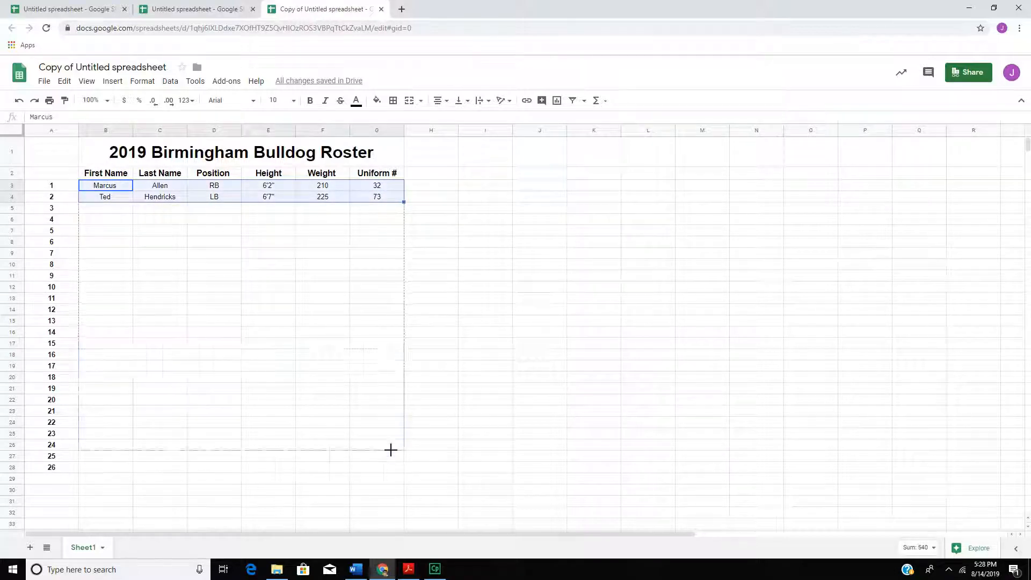
drag(391, 199, 391, 467)
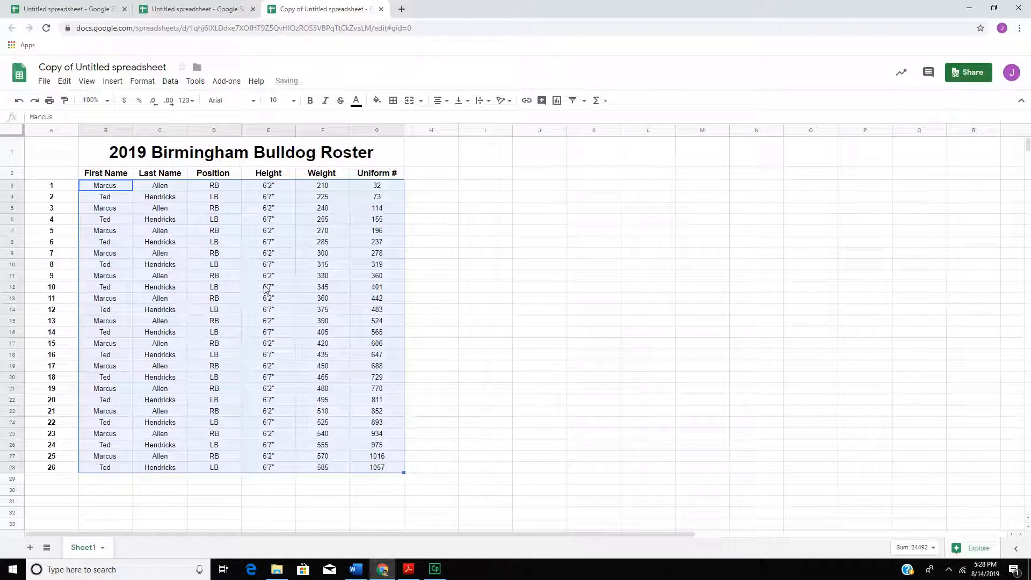
click(268, 287)
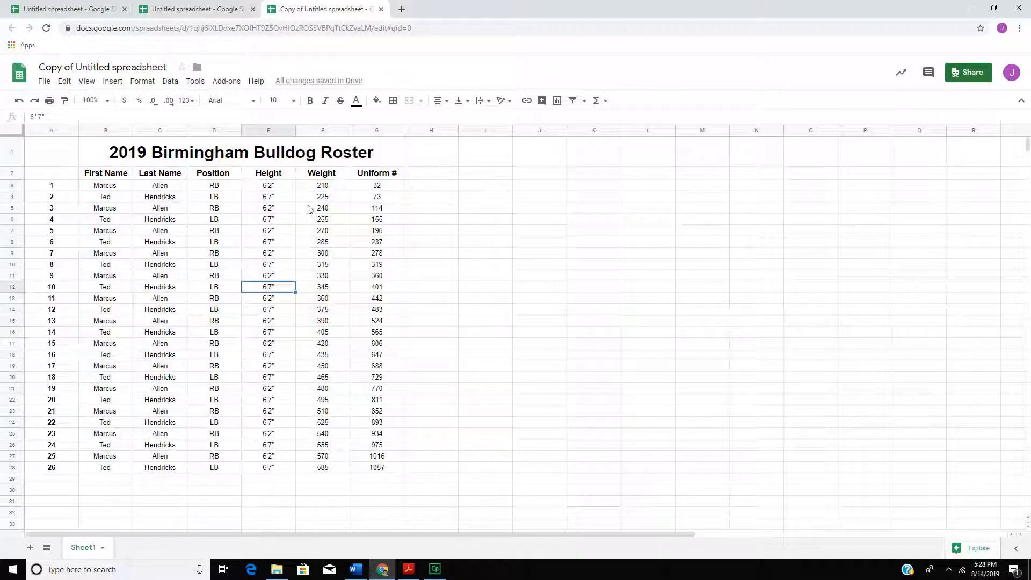
mouse_move(64, 403)
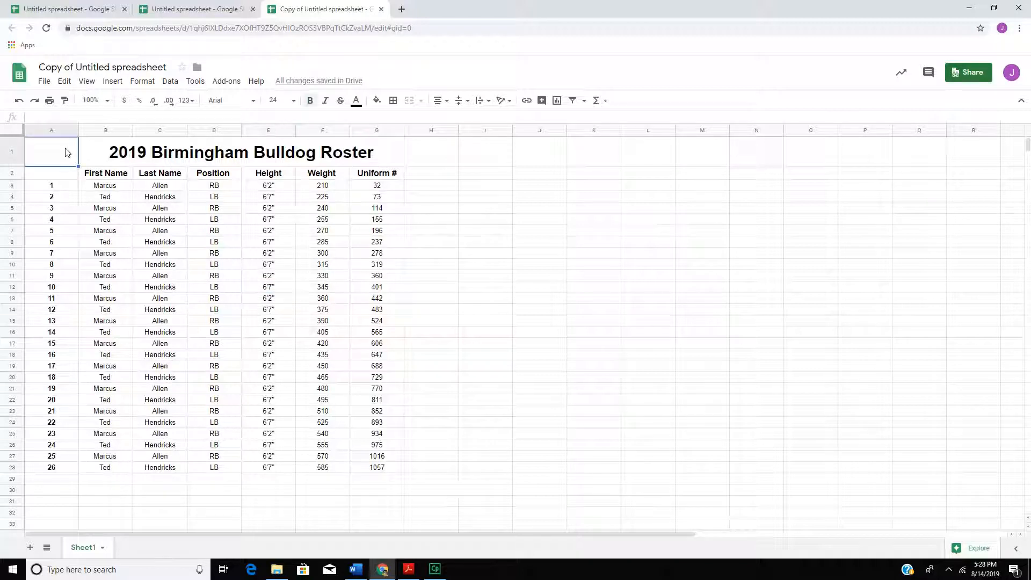
click(310, 101)
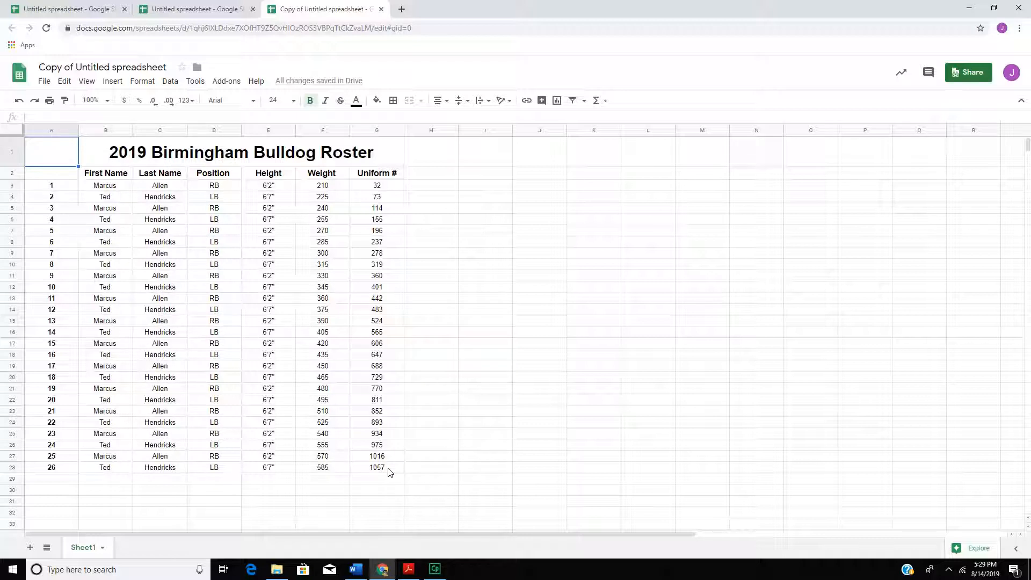
- Apply All borders to the roster range A1:G28
drag(50, 152, 377, 468)
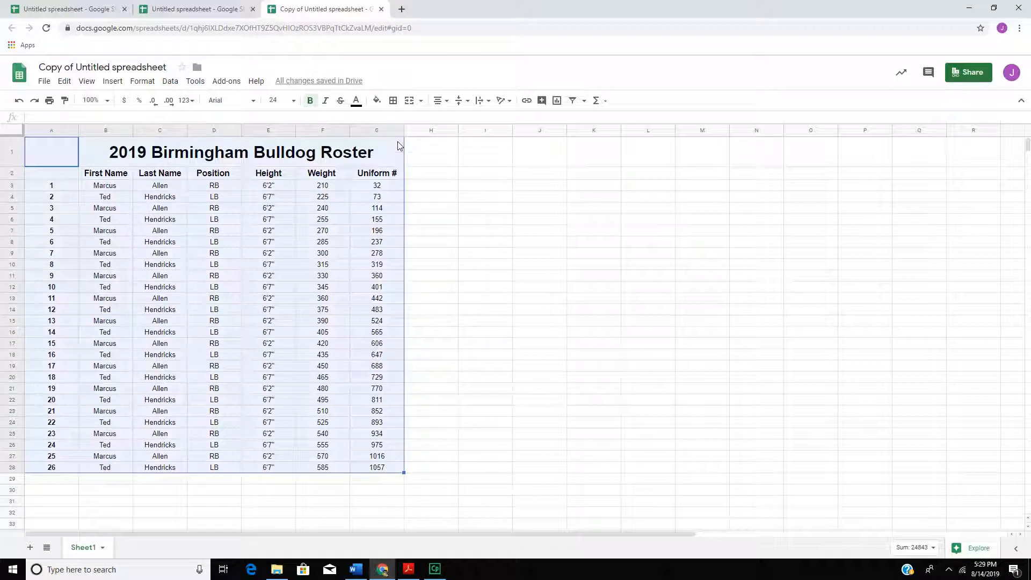
click(394, 100)
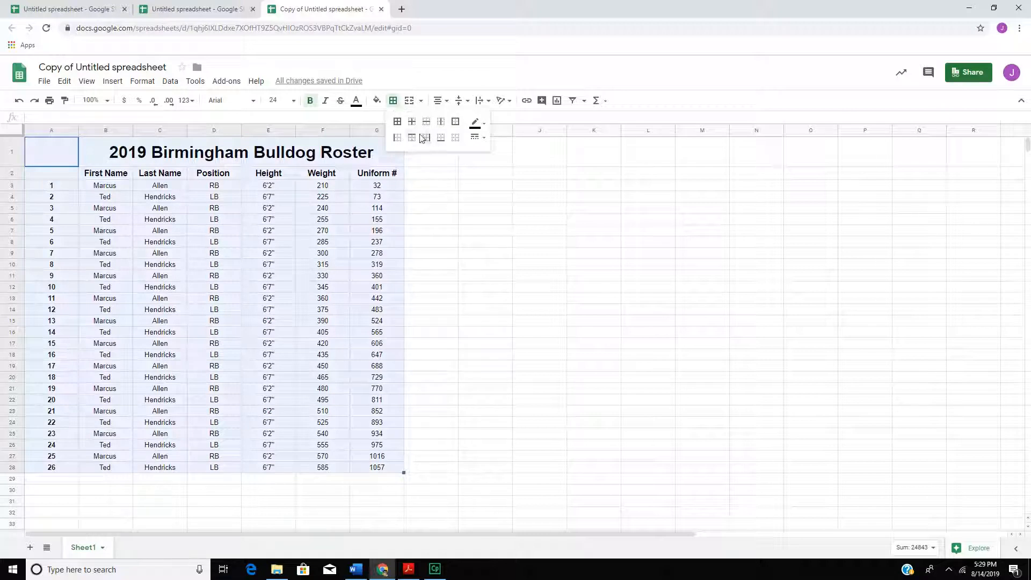
click(397, 121)
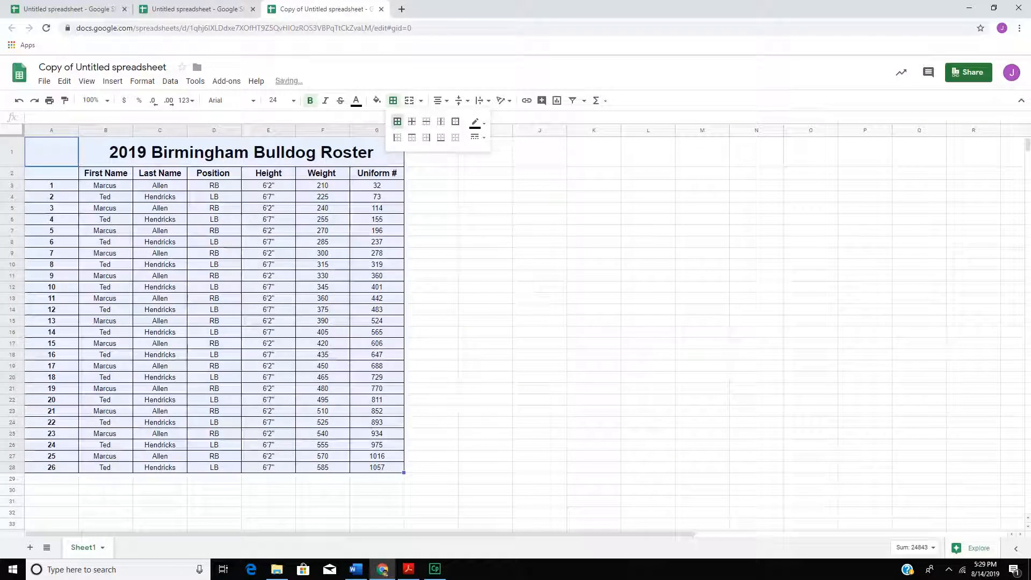
click(59, 155)
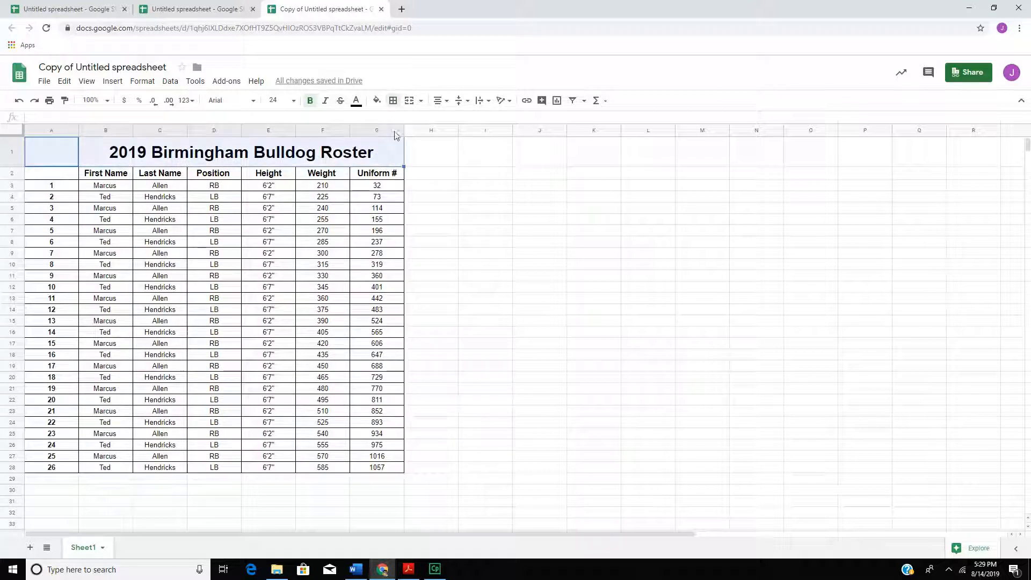
- Merge A1:G1 under the '2019 Birmingham Bulldog Roster' title, then apply borders with colour and style options
click(409, 101)
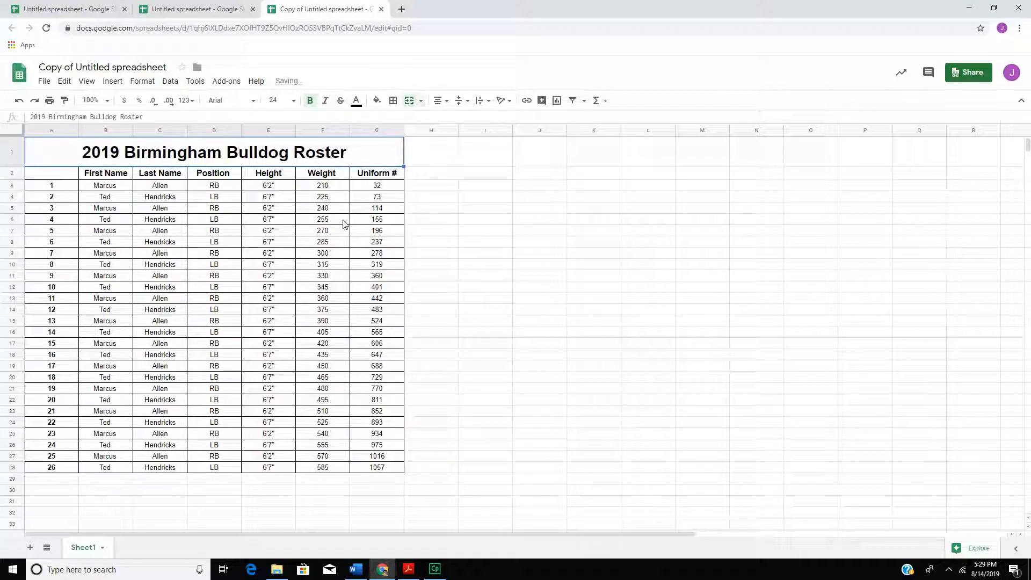
mouse_move(233, 142)
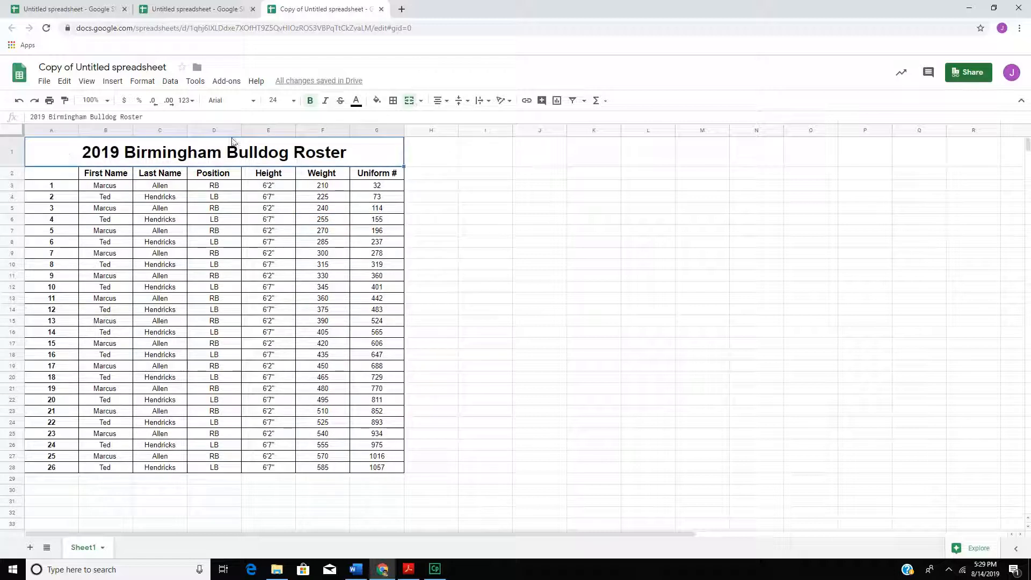
click(393, 100)
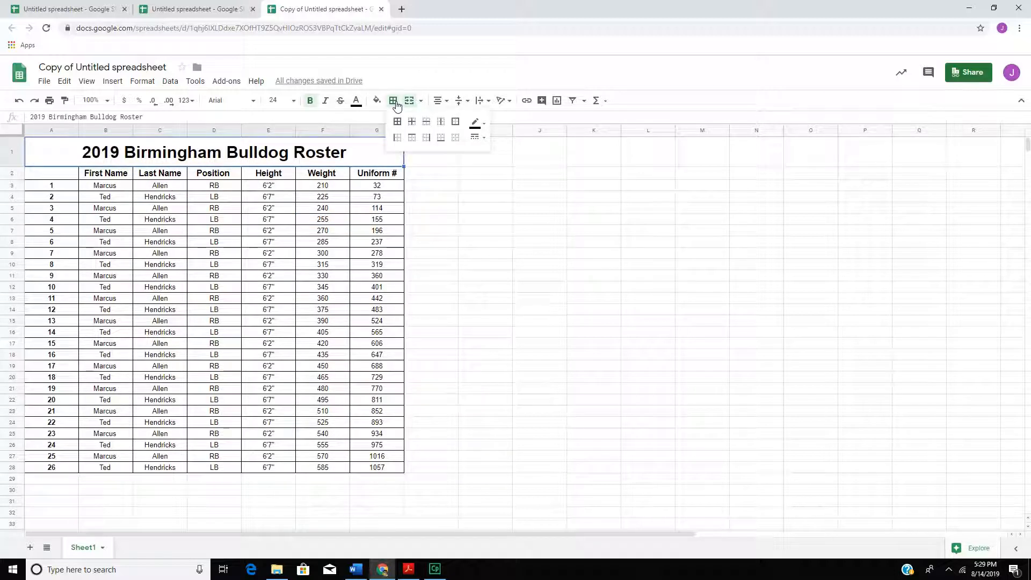
click(440, 137)
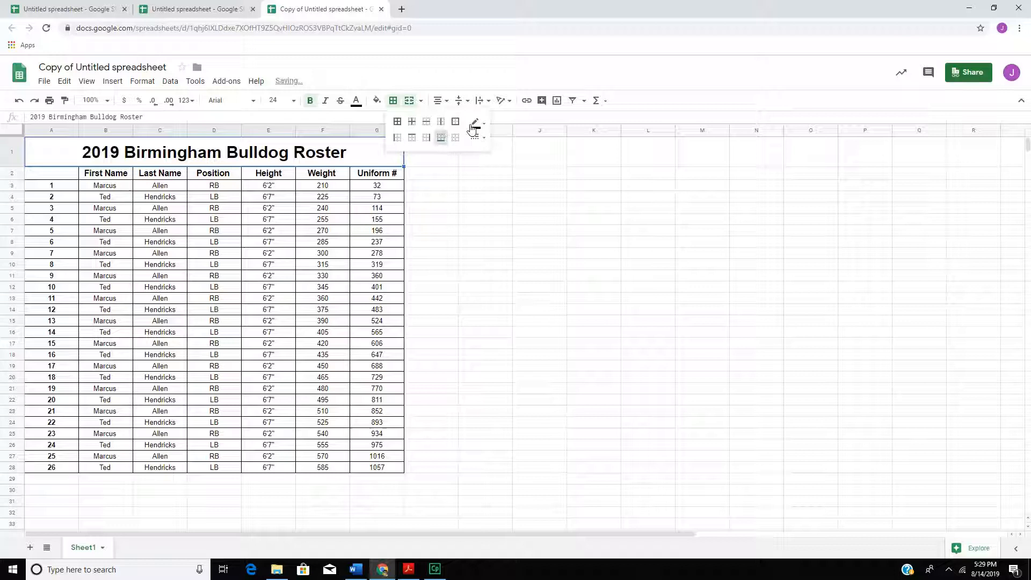
click(484, 121)
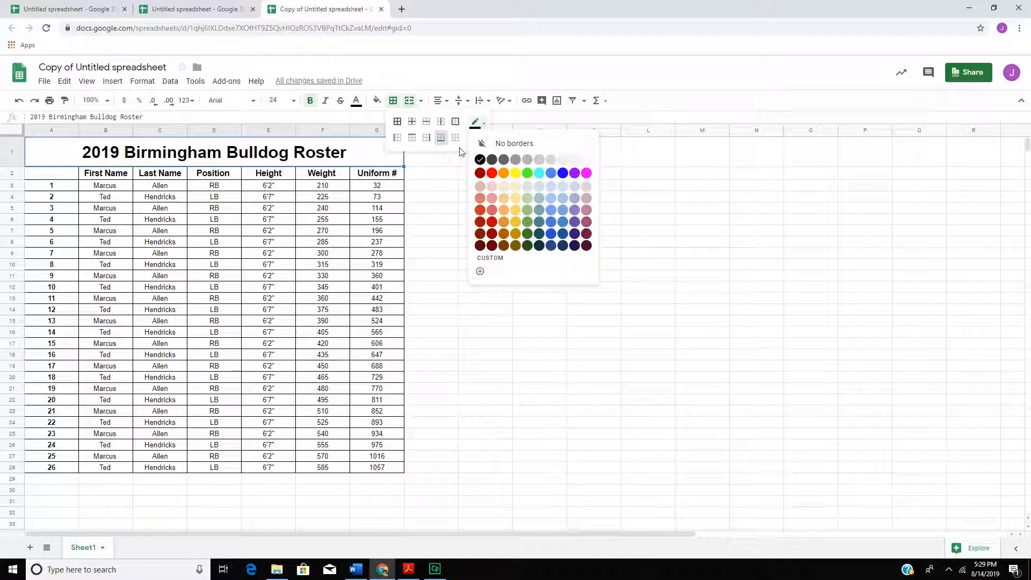
click(481, 137)
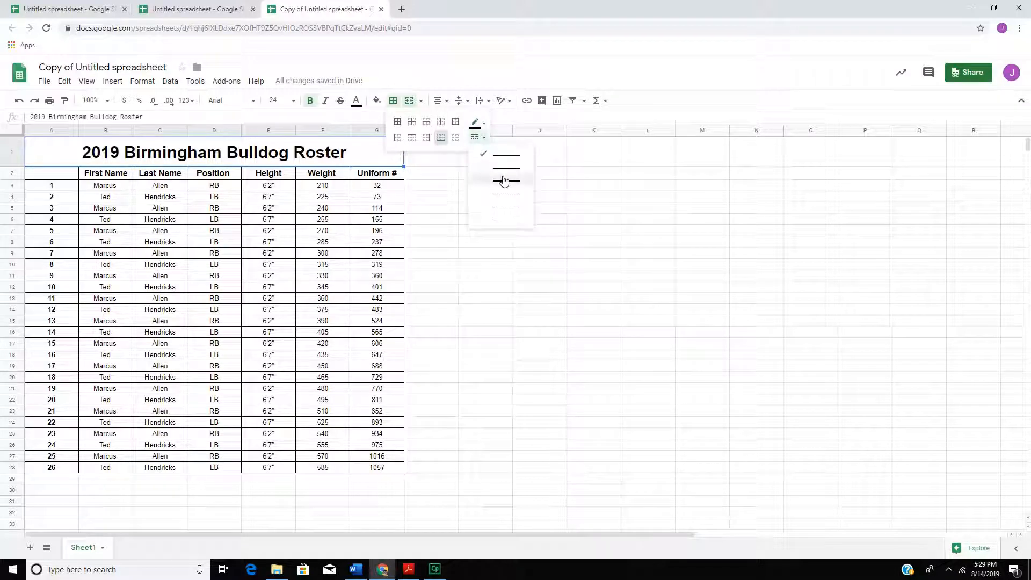